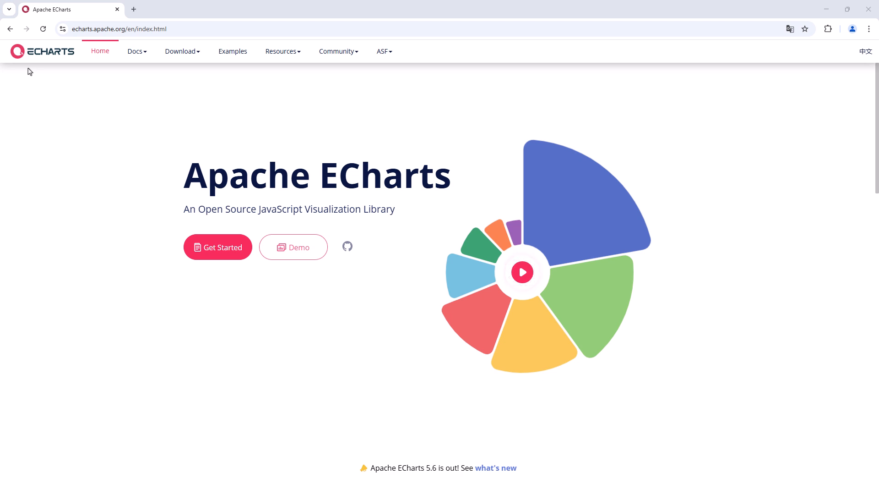
mouse_move(232, 51)
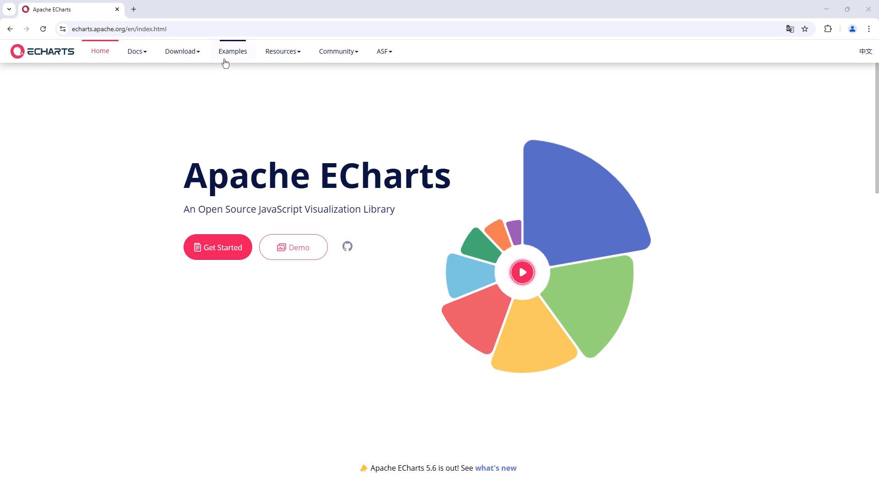
Step: Open the Apache ECharts Examples gallery and scroll through the chart examples
click(232, 51)
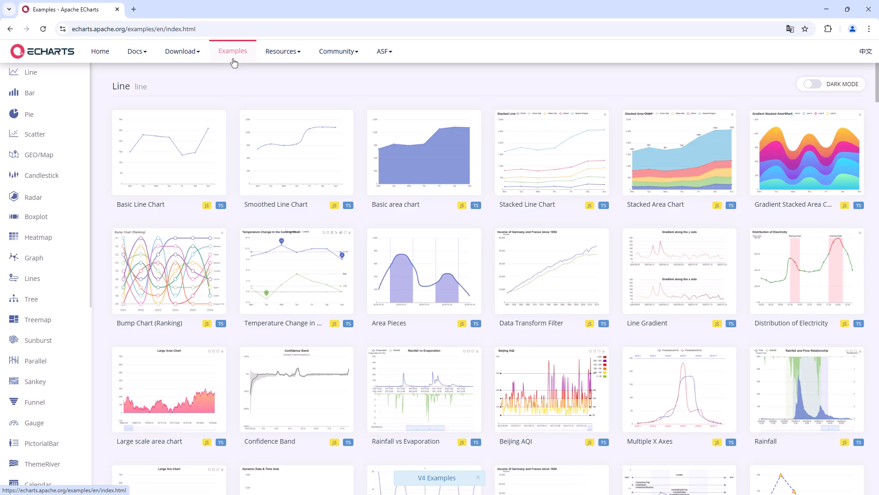
scroll(down, 3)
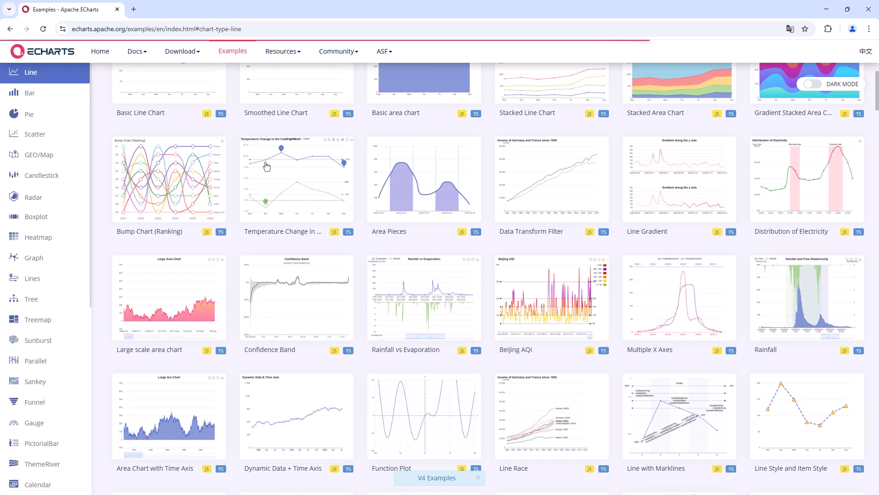
scroll(down, 3)
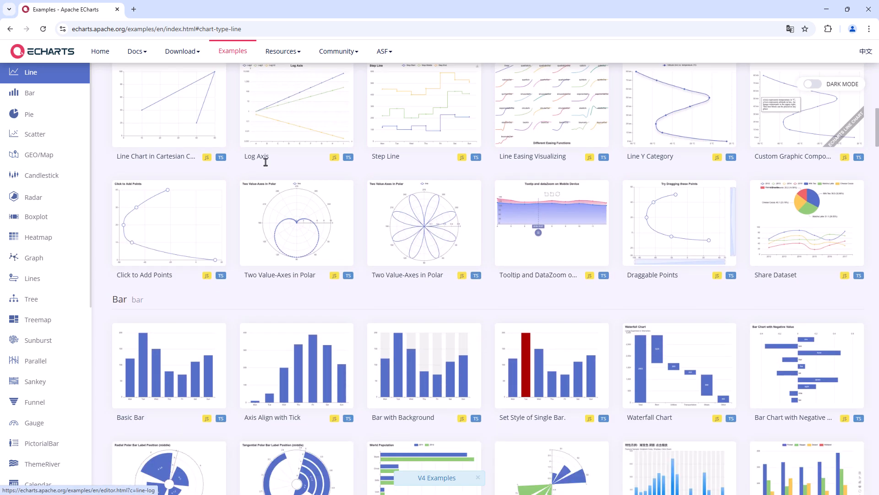
Step: Browse the chart categories and open the Basic Radar Chart example in the editor
click(29, 92)
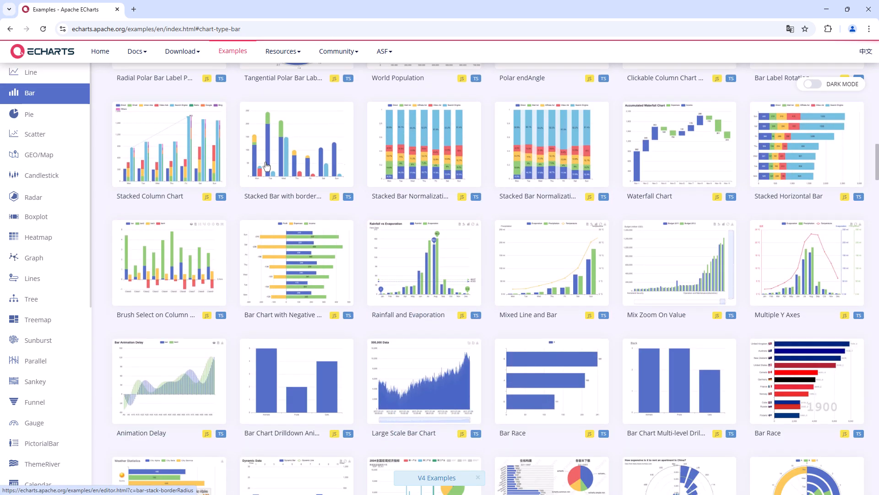
scroll(down, 3)
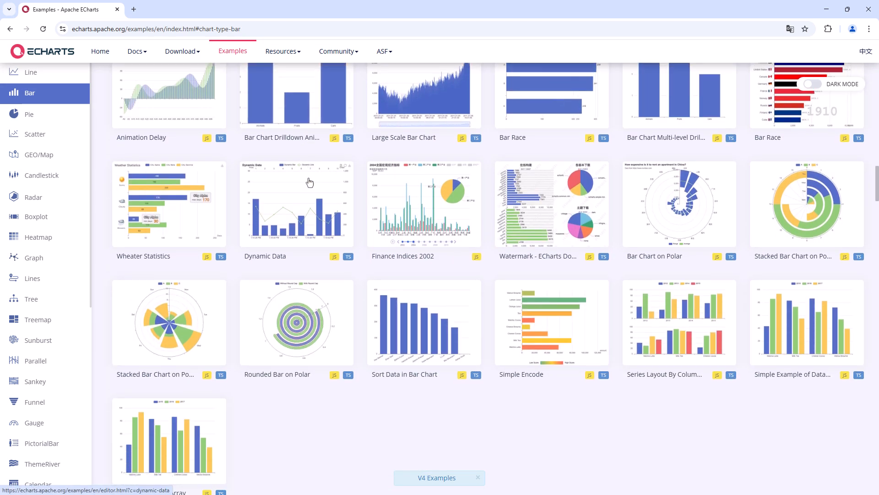
scroll(down, 3)
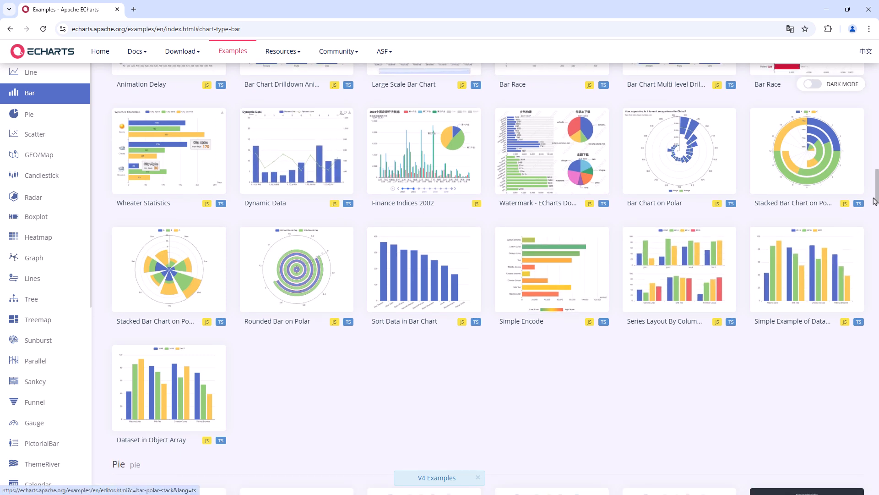
click(30, 114)
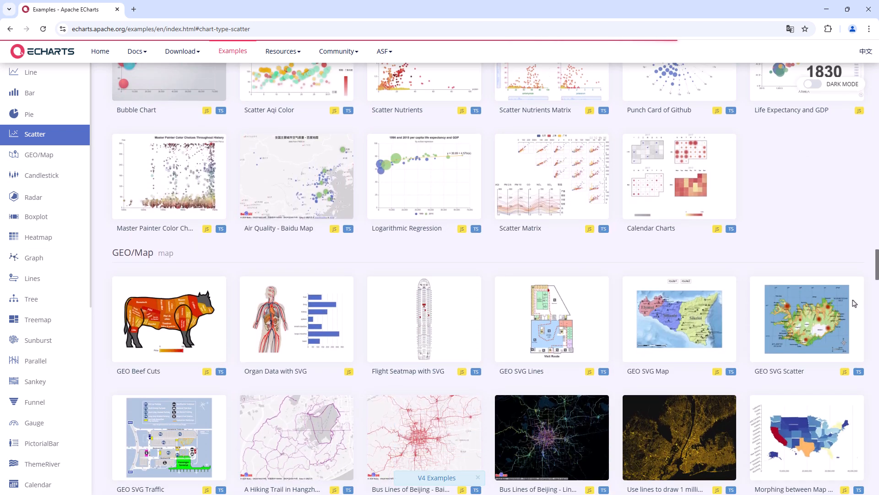
click(42, 175)
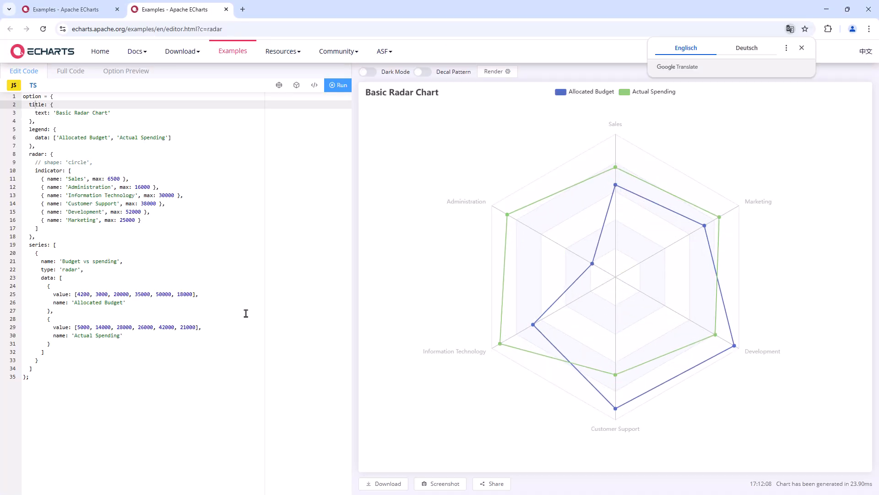
mouse_move(290, 290)
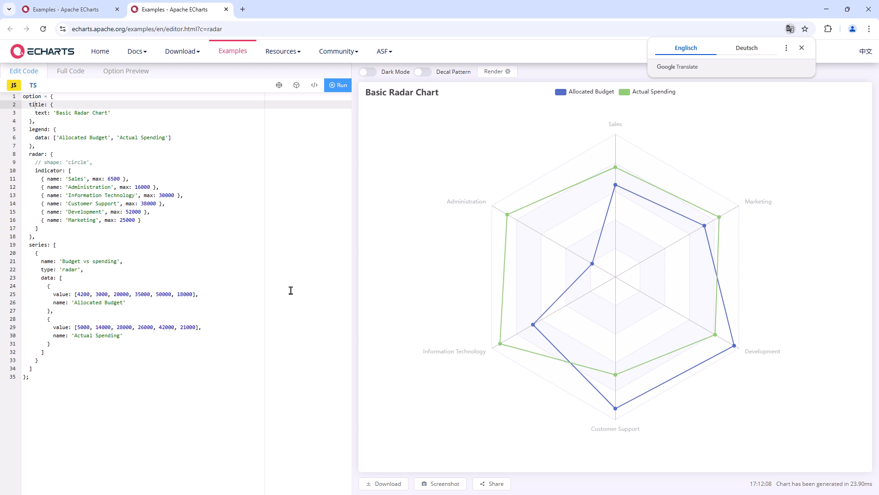
mouse_move(298, 290)
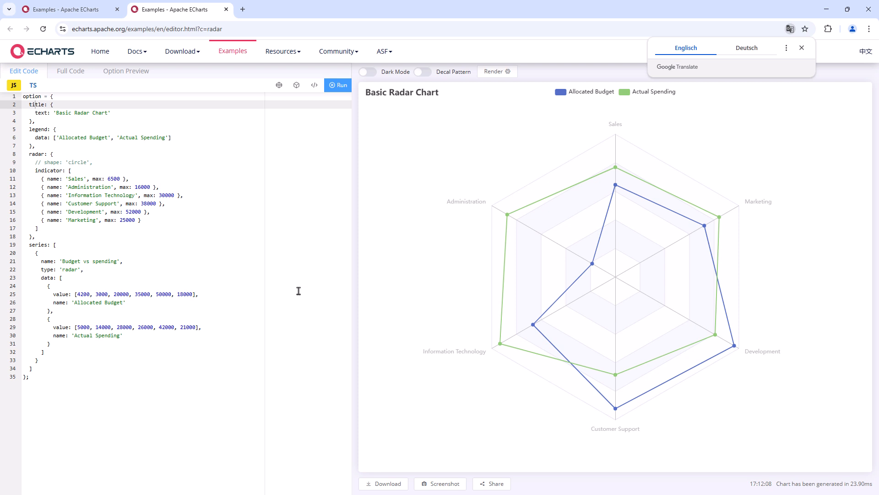
mouse_move(396, 290)
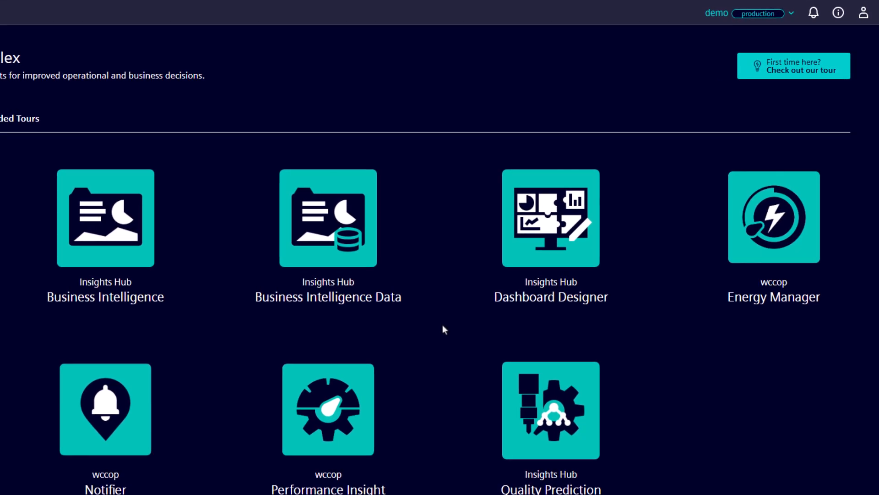
mouse_move(550, 241)
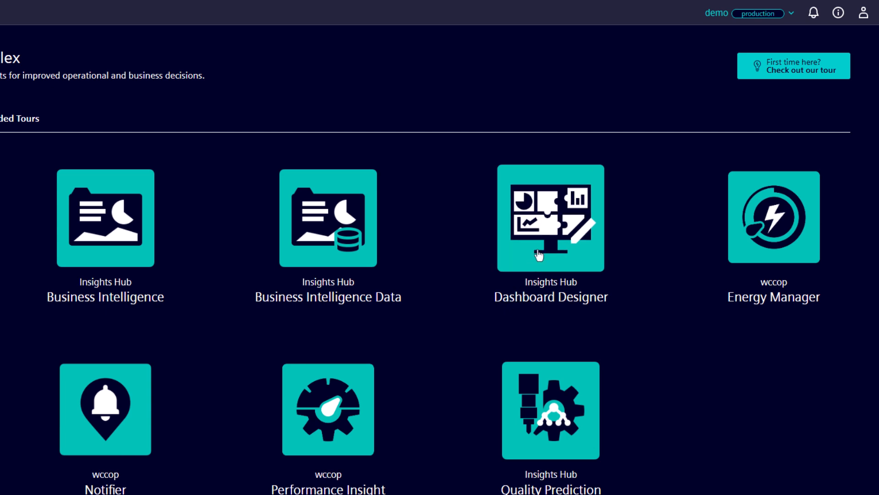
Step: Launch Dashboard Designer and open 'Apache Echarts Video 6' from the Dashboard Designer Video folder
click(550, 218)
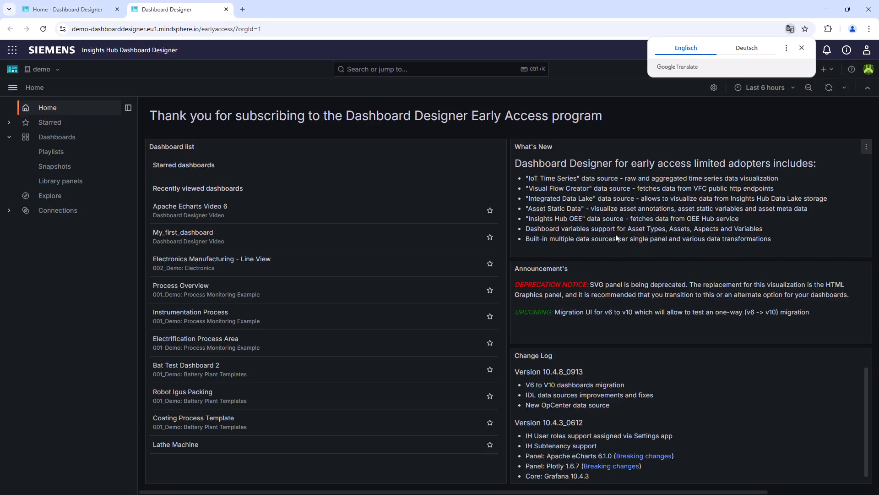
mouse_move(56, 137)
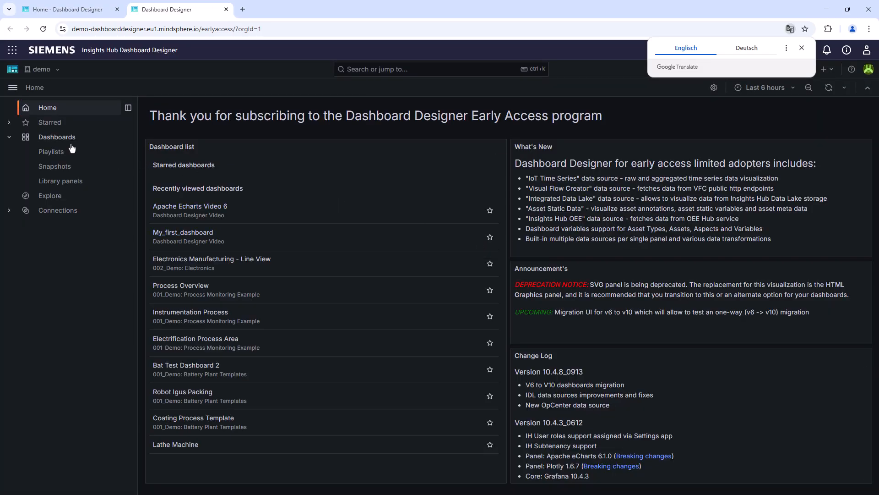
click(56, 137)
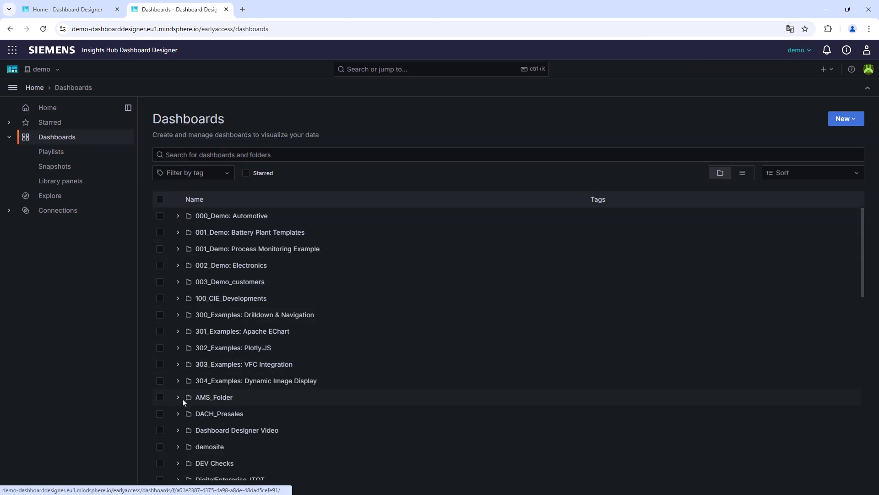
click(177, 429)
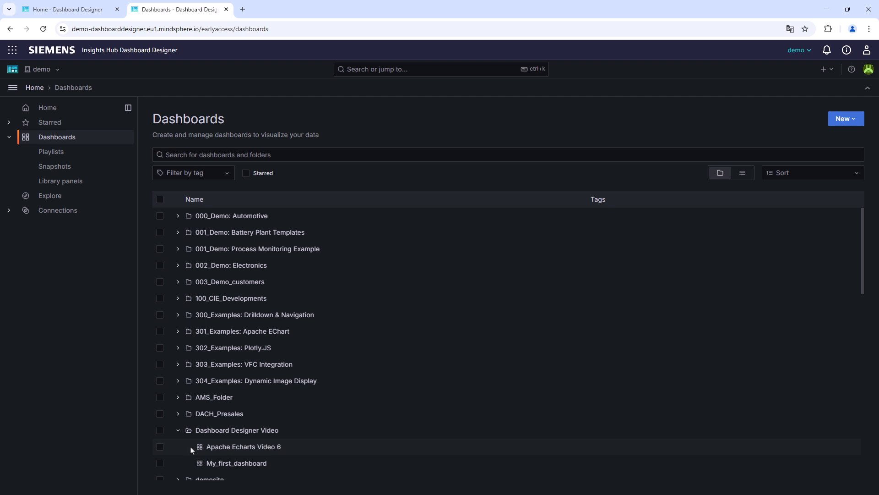
mouse_move(242, 447)
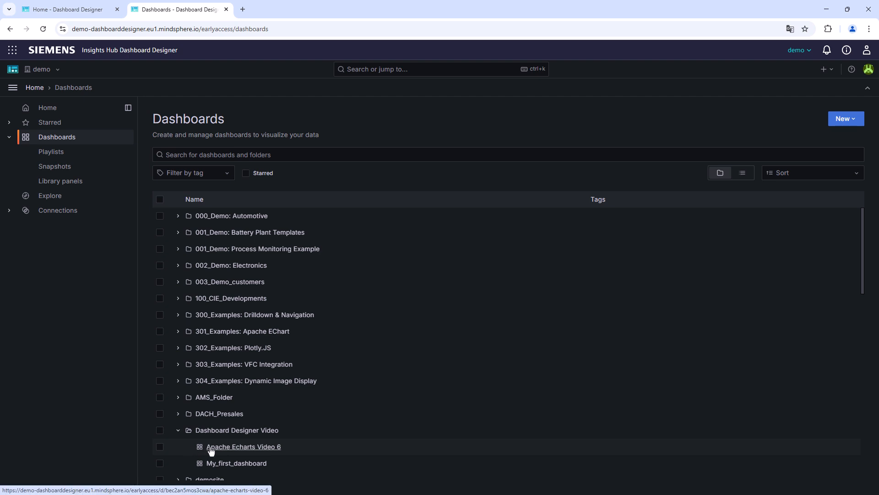
click(243, 446)
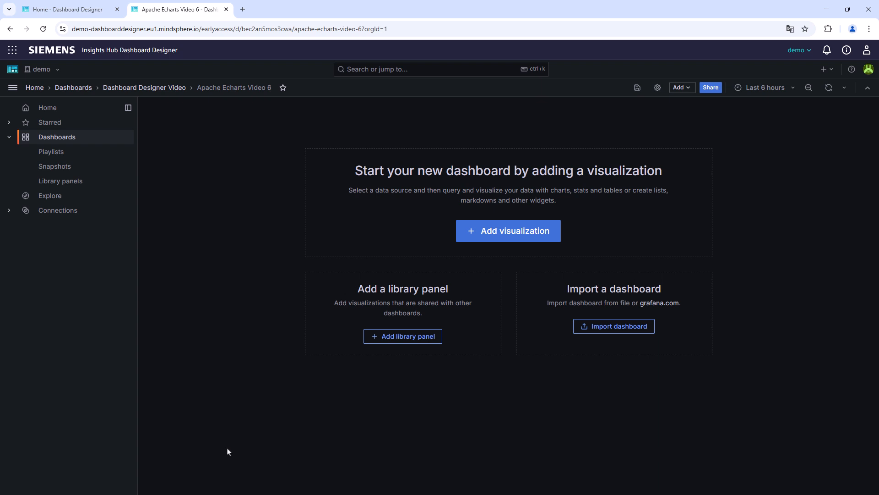
mouse_move(500, 324)
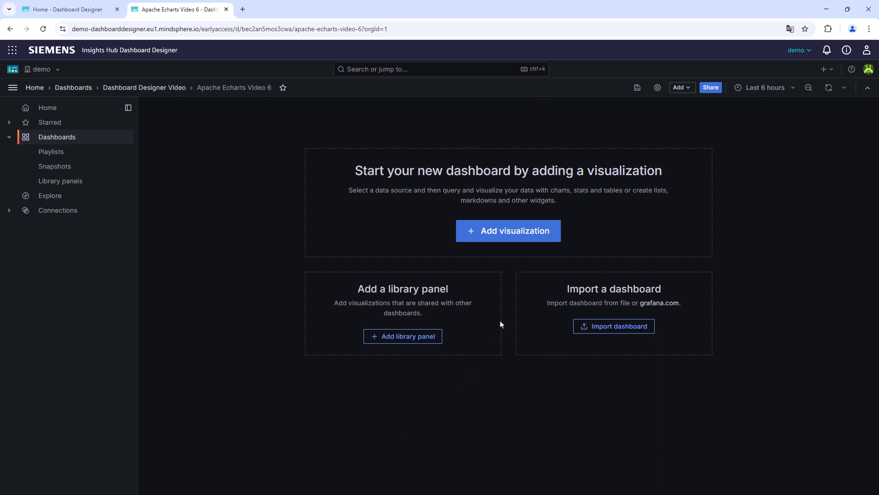
mouse_move(507, 230)
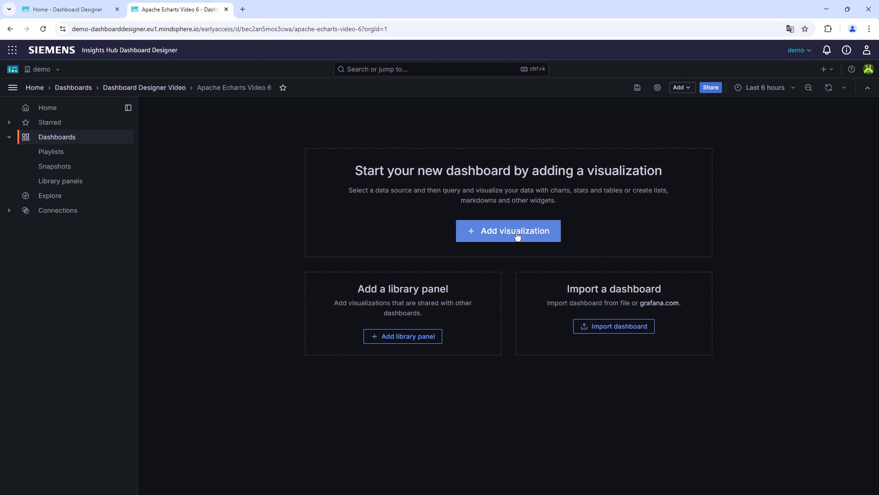
Step: Add a visualization with IoT Time Series as its data source and list visualization types
click(507, 230)
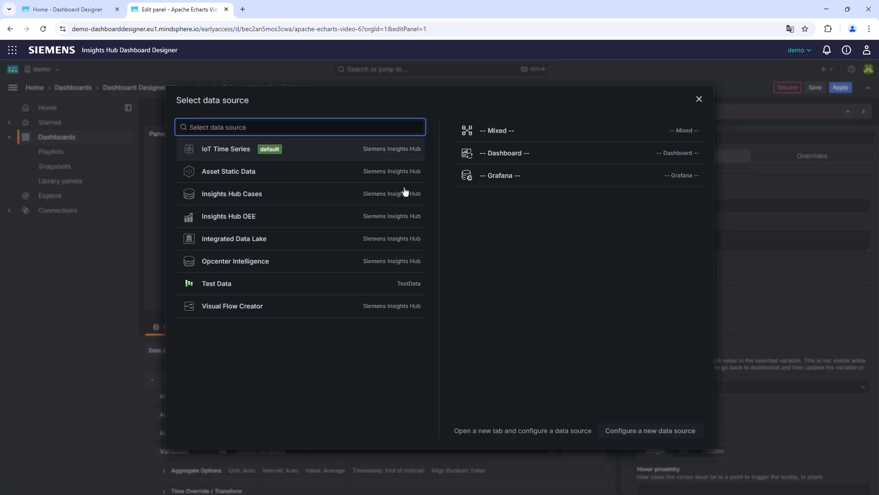
click(225, 149)
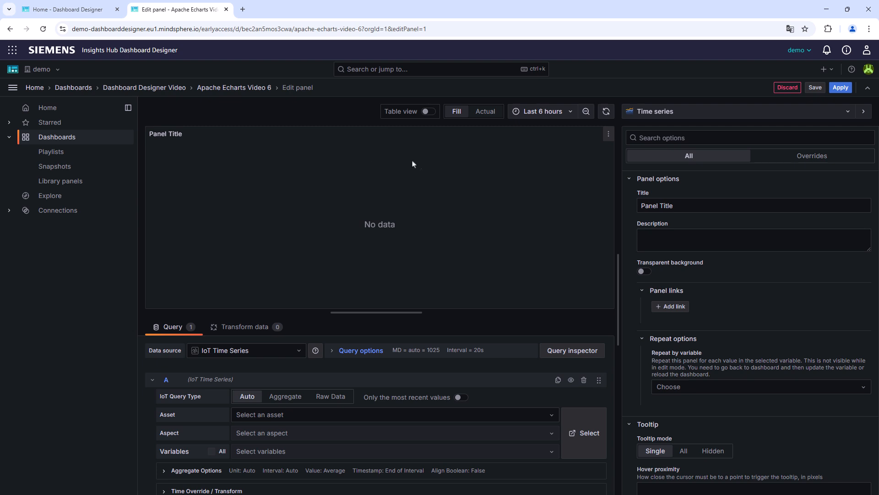
mouse_move(662, 111)
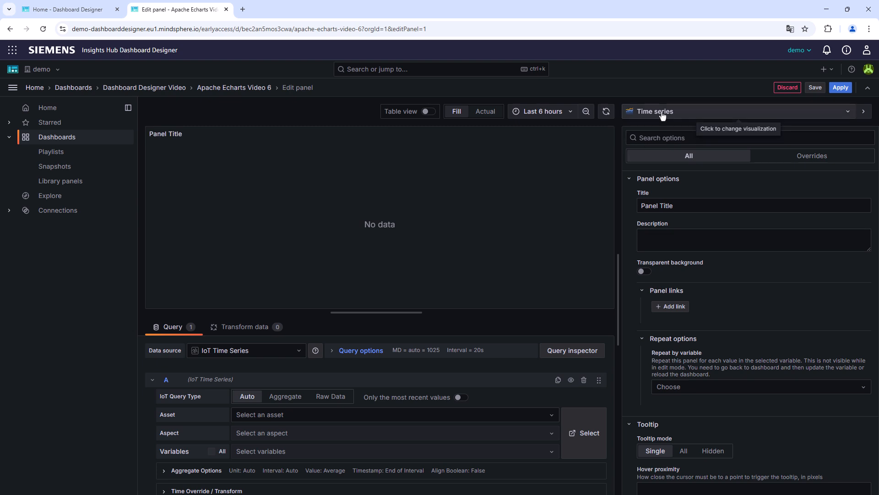
click(654, 110)
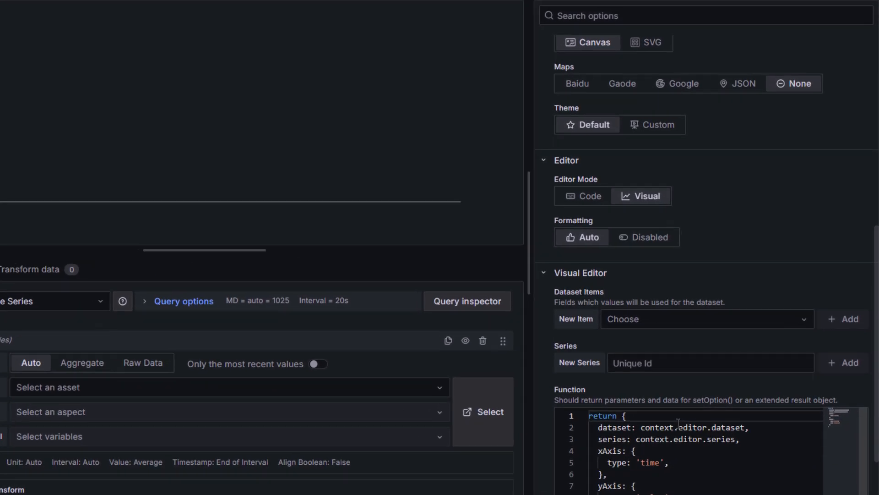
Step: Paste the Basic Radar Chart code into the Function editor, replacing 'option =' with 'return'
scroll(down, 3)
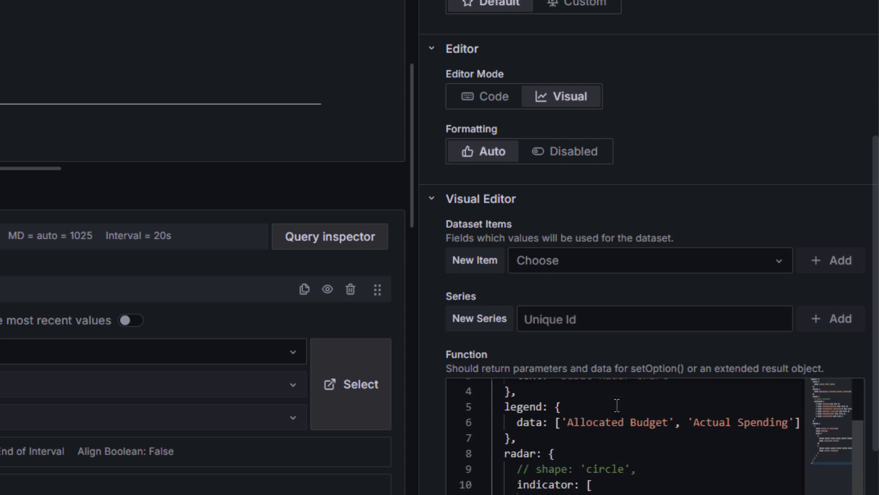
scroll(up, 3)
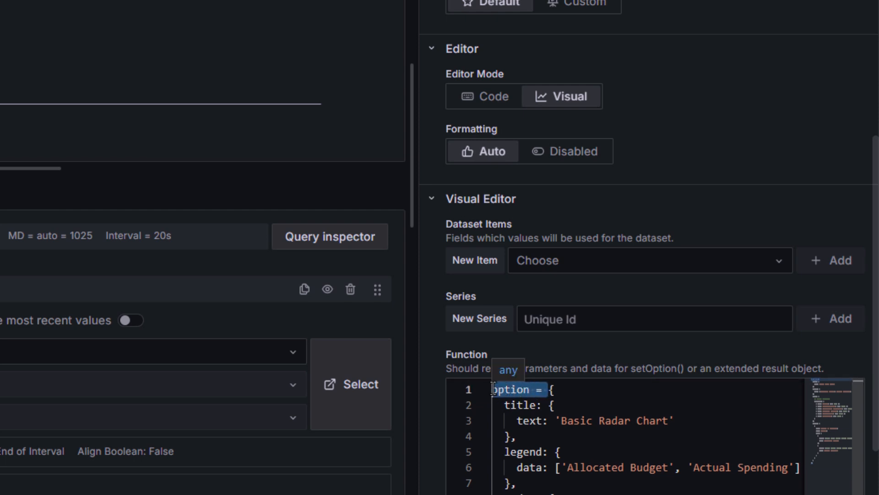
text(return{)
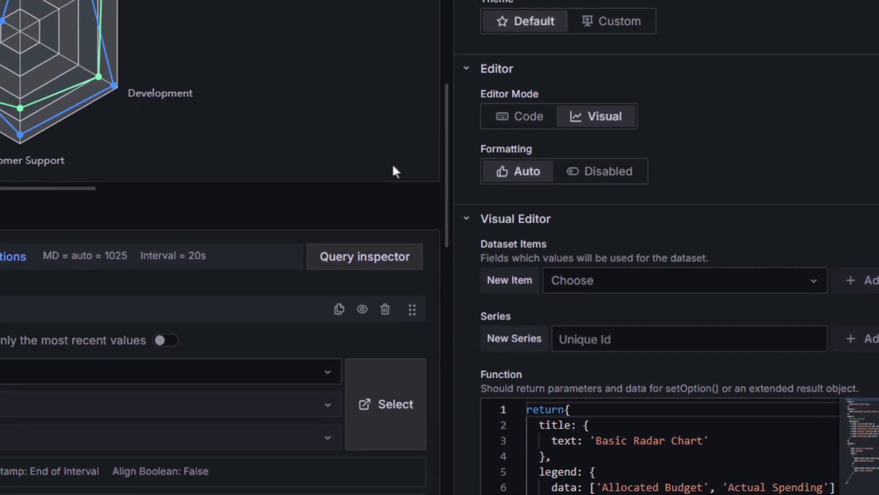
scroll(down, 3)
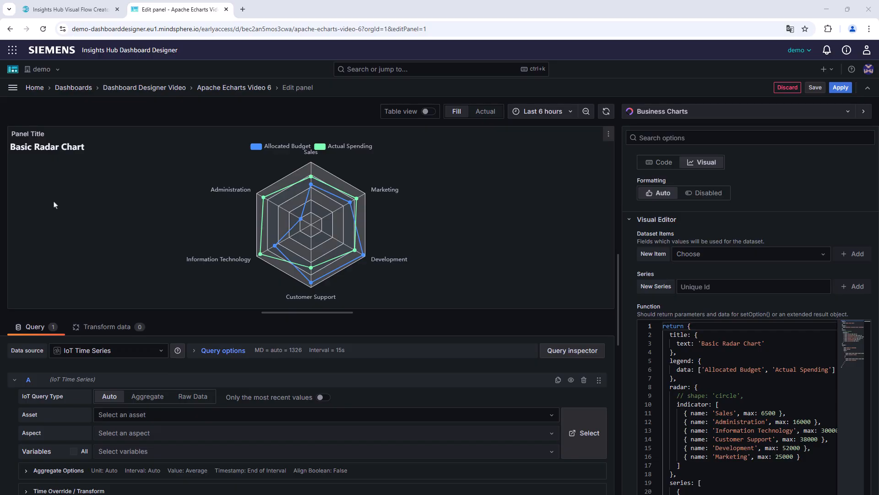
mouse_move(98, 312)
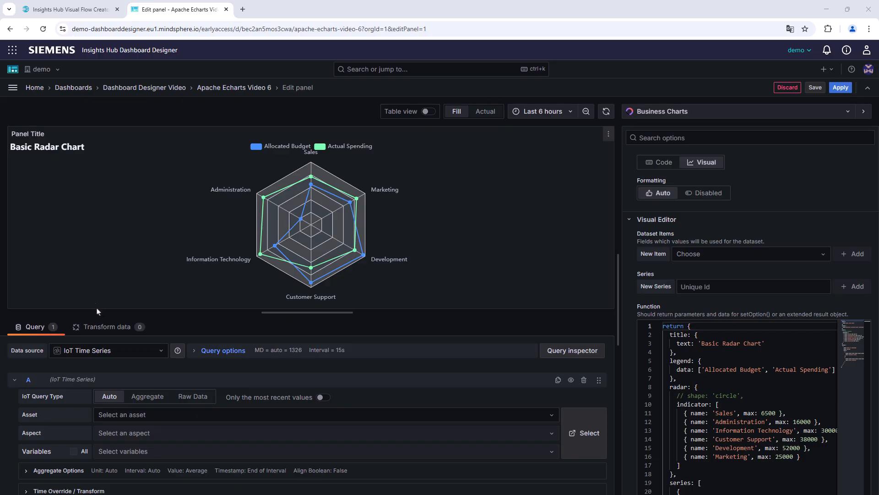
Step: Point query A at plant_london machine_metrics with all five variables, including fault_time and rejects, as Raw Data
click(320, 414)
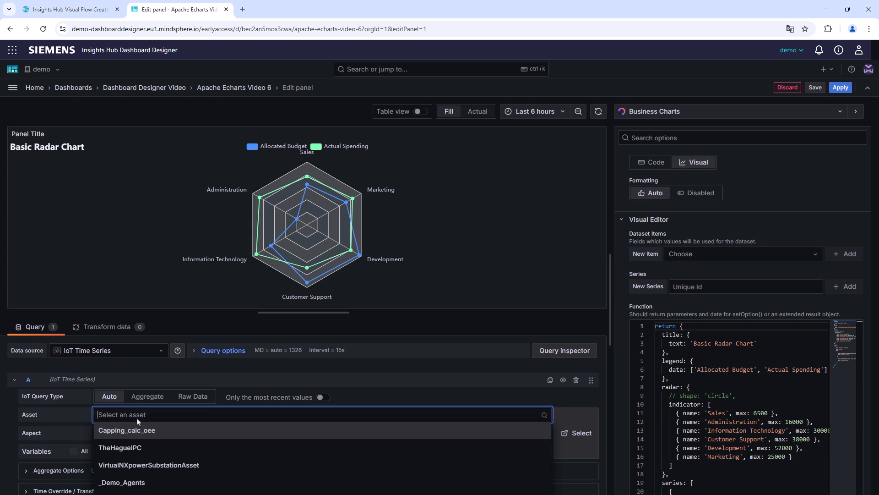
text(plant_)
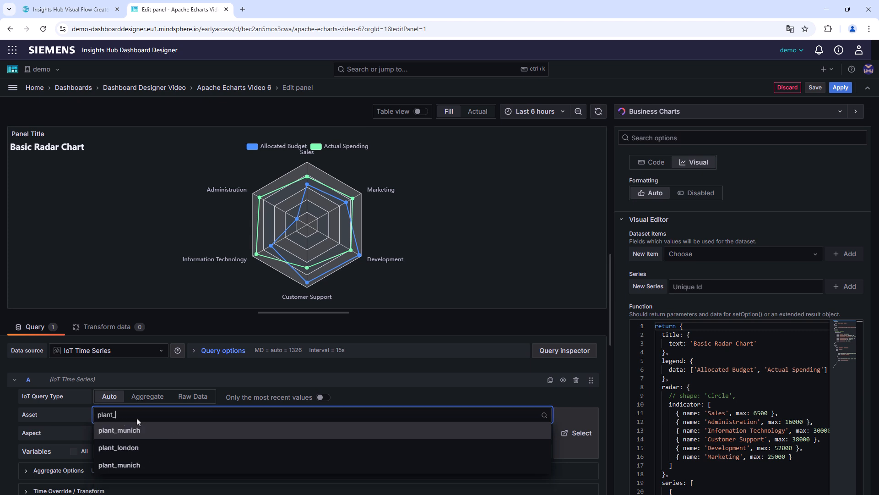
click(118, 447)
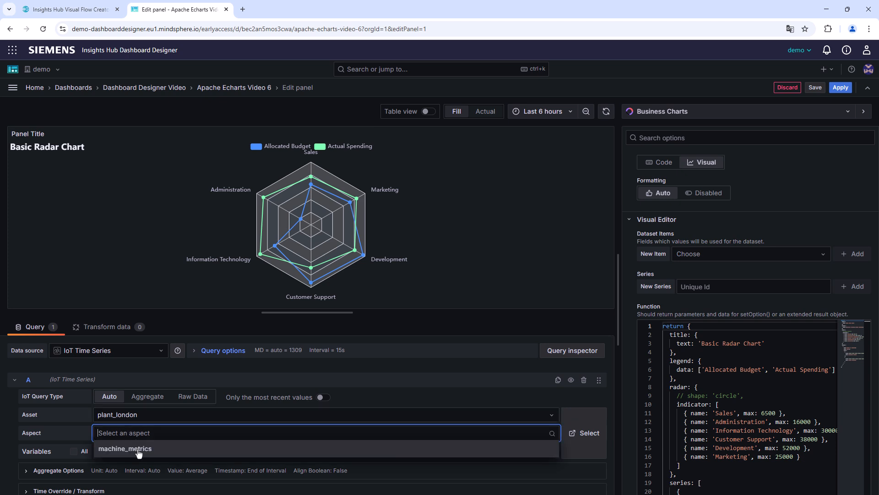
click(125, 448)
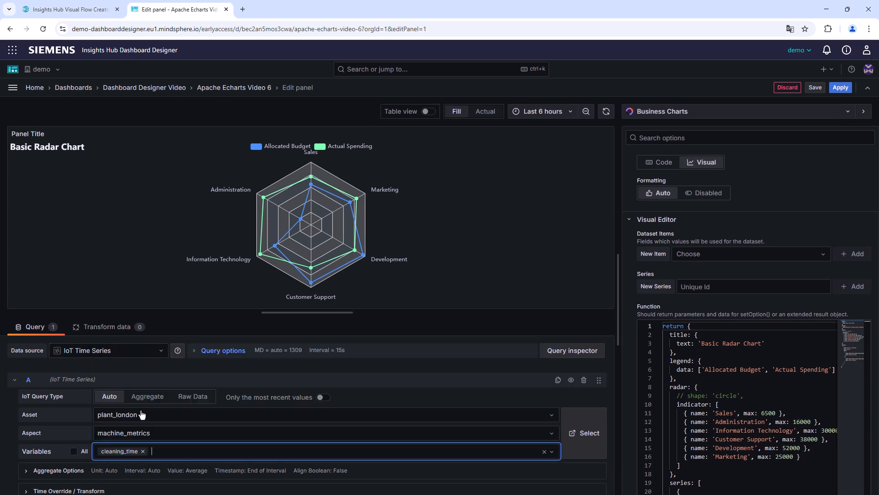
text(fault_time number_of_units_produced)
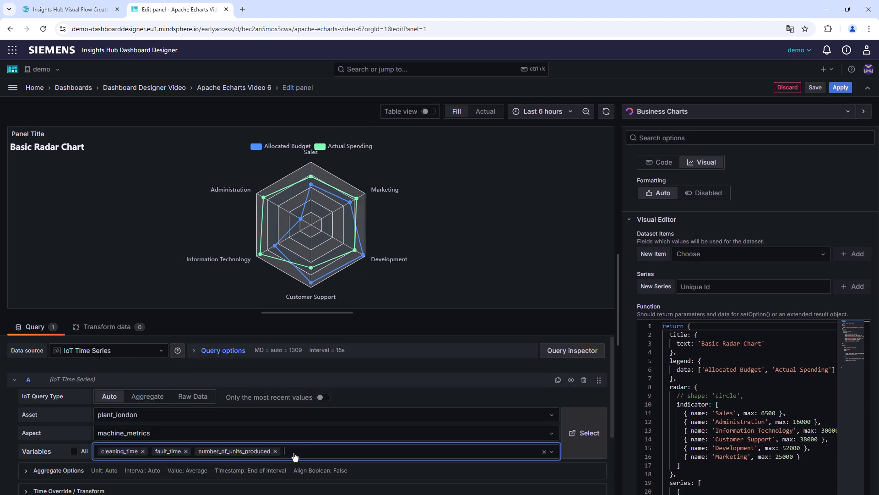
text(rejects set_up_time)
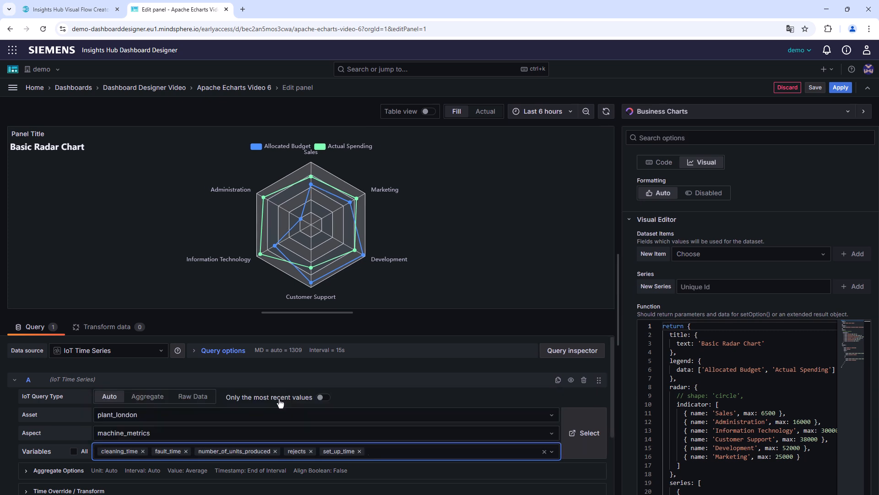
click(192, 396)
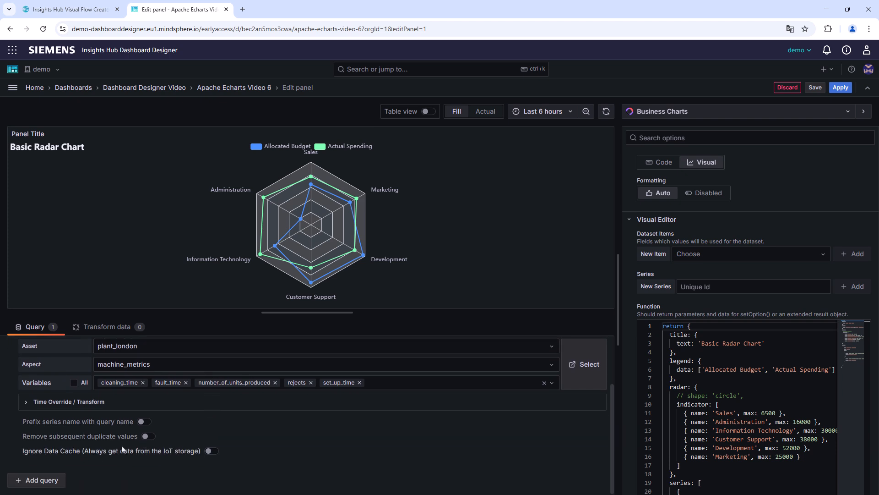
Step: Add query B for plant_munich machine_metrics with the five variables, set to Raw Data
click(35, 480)
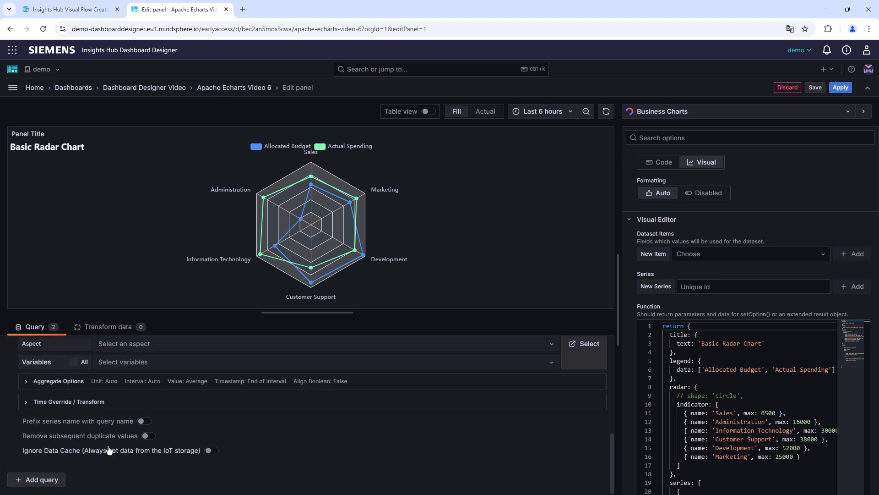
click(322, 370)
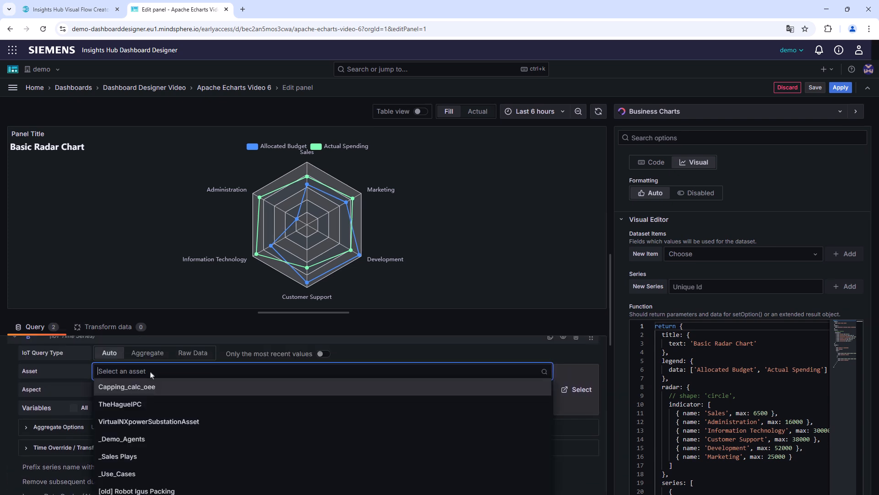
text(plant_)
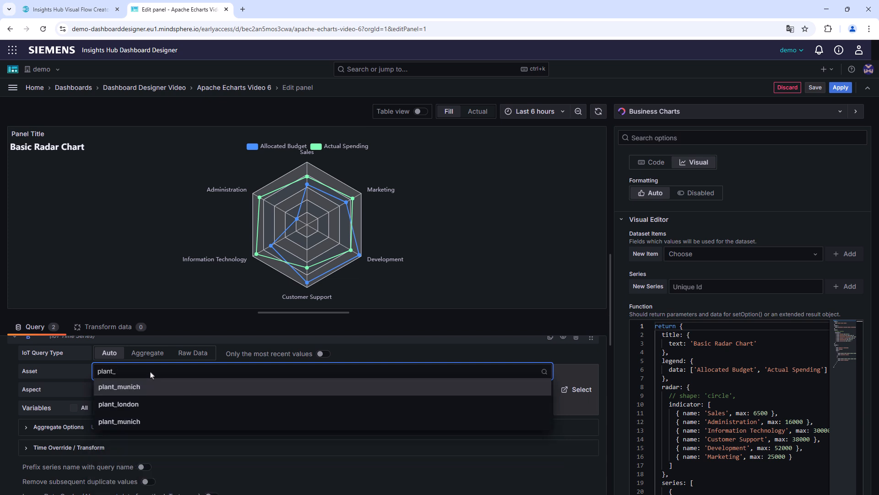
click(119, 386)
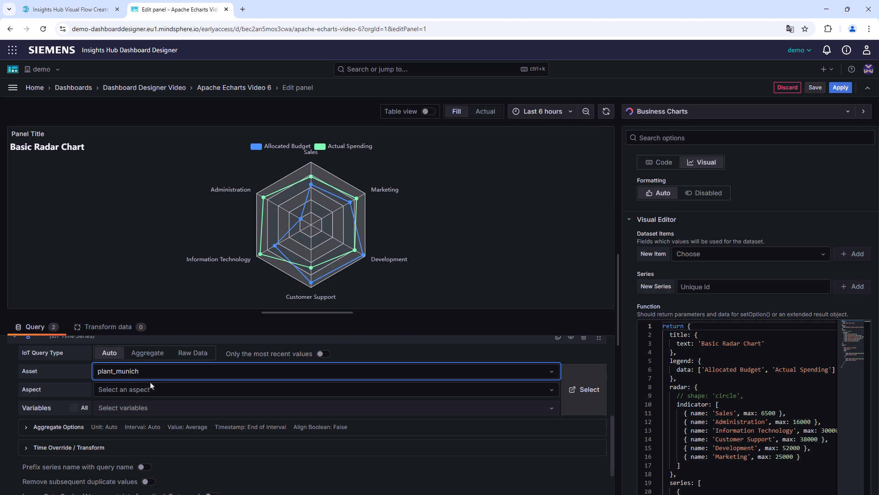
click(325, 389)
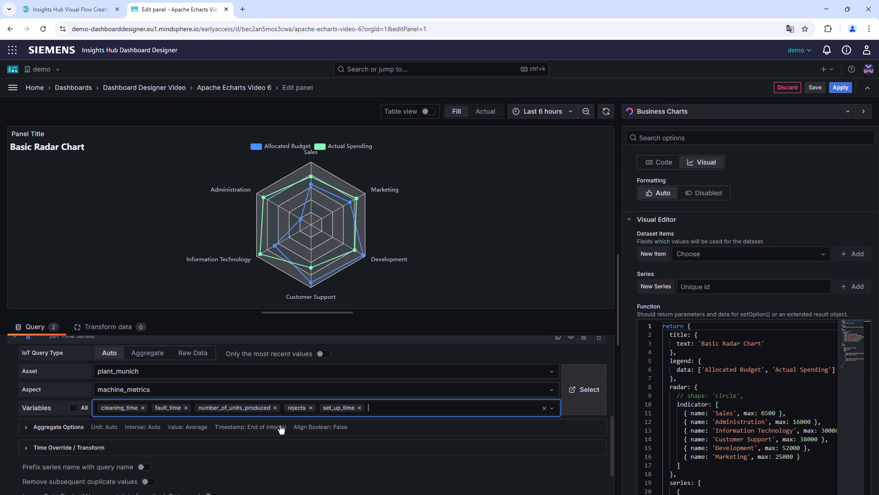
click(192, 352)
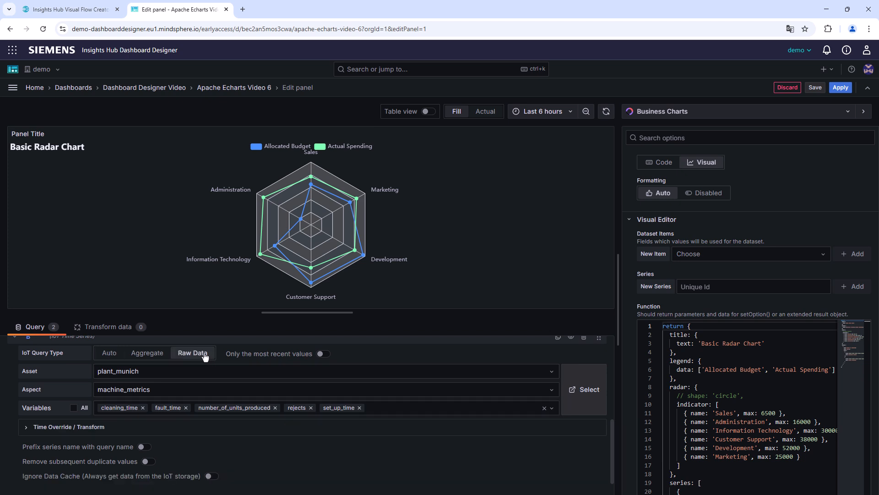
scroll(down, 3)
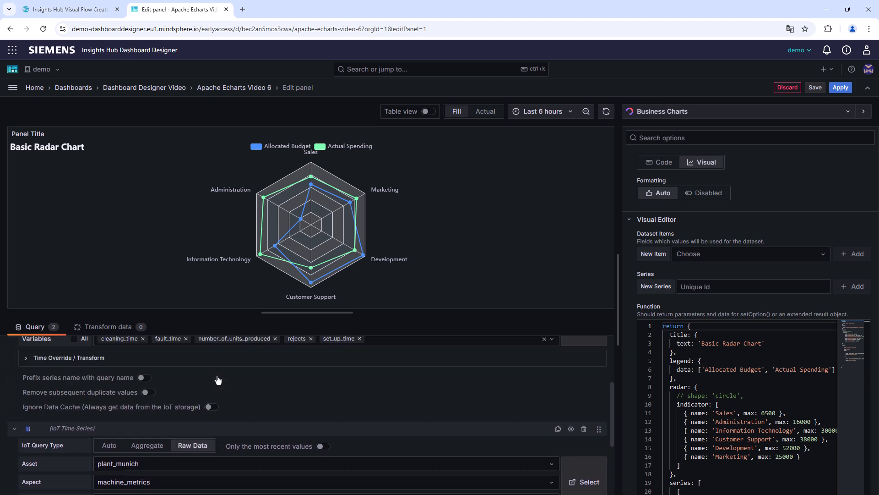
scroll(up, 3)
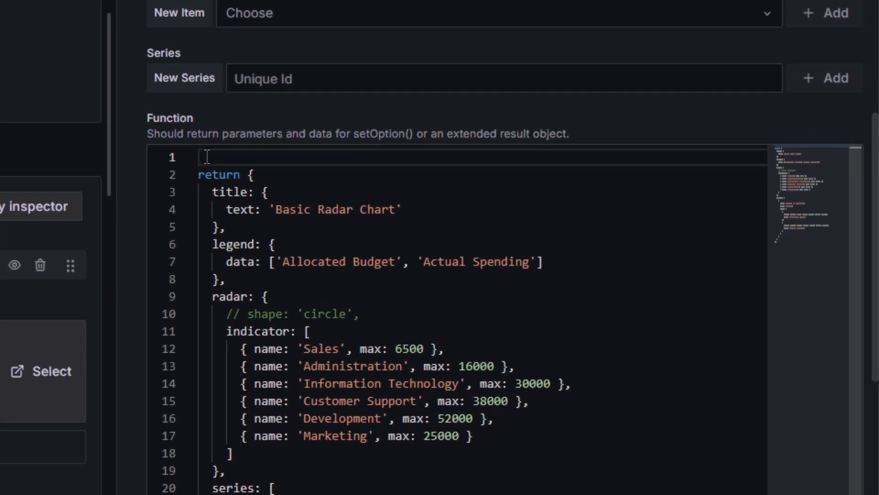
Step: Define data from context.panel and data1m as series[0].fields[1] values toFixed(2), then console.log(data)
text(const data = context.panel.data;)
text(const echartsInstance = context.panel.chart;)
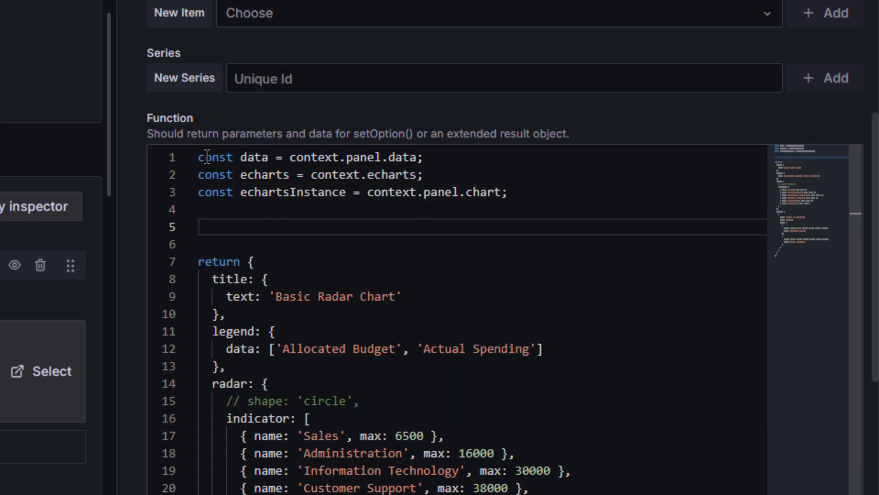
text(const data1m = data.series)
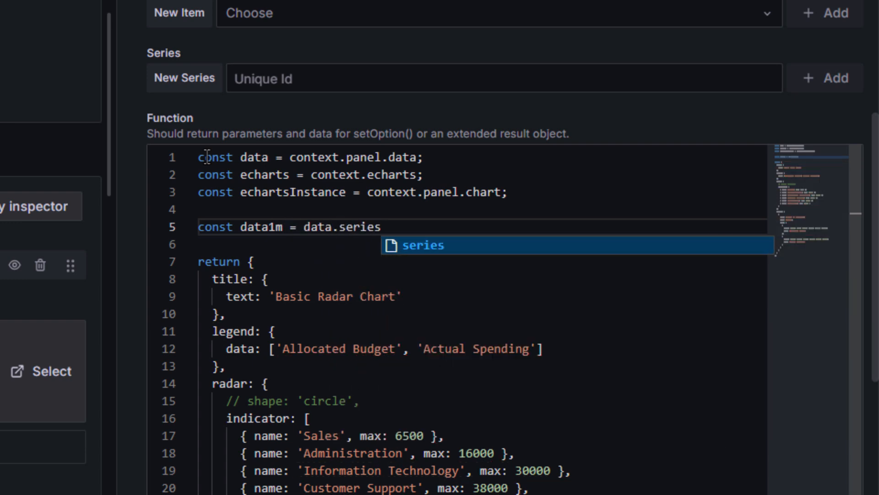
text([0].fields[1].values)
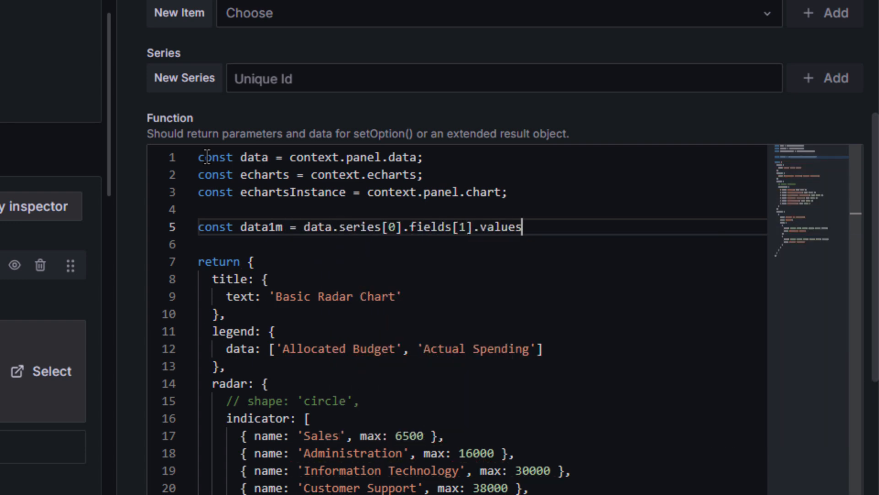
text(.map(v => v.toFix)
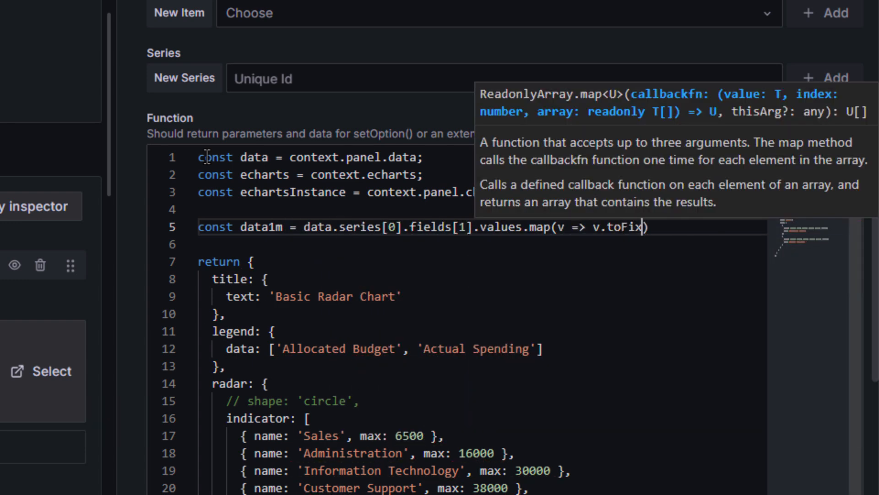
text(ed(2));)
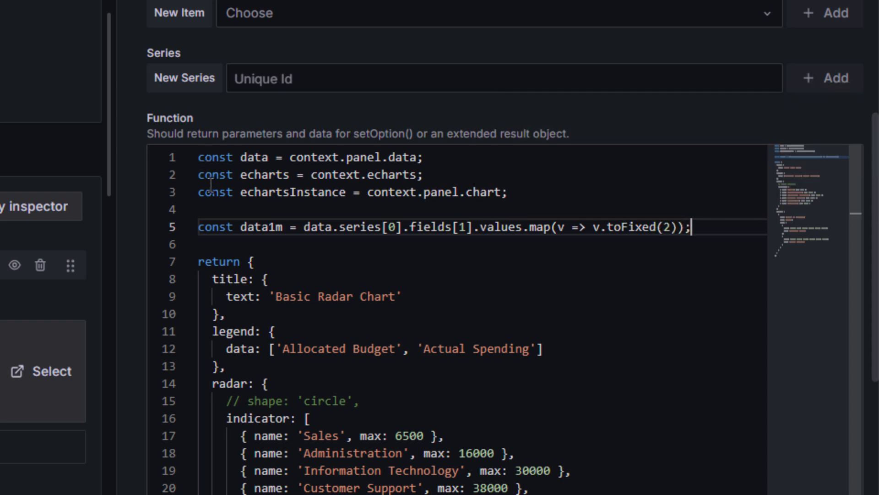
mouse_move(510, 197)
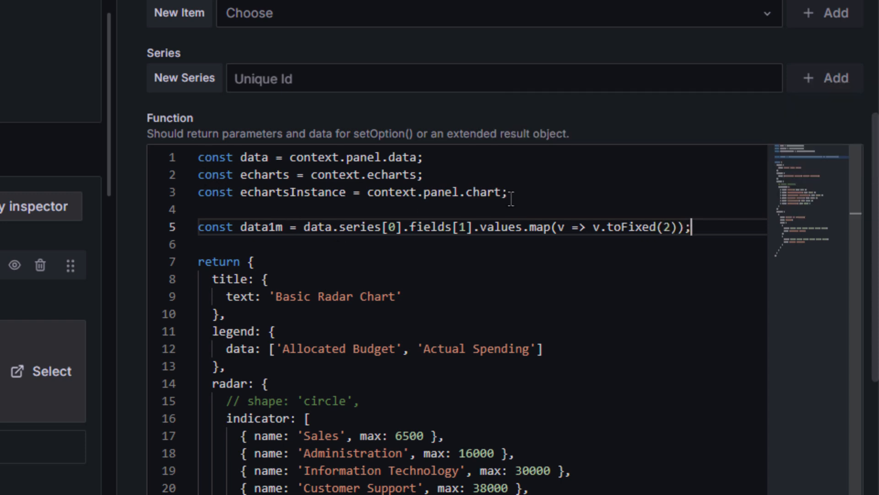
text(console.log)
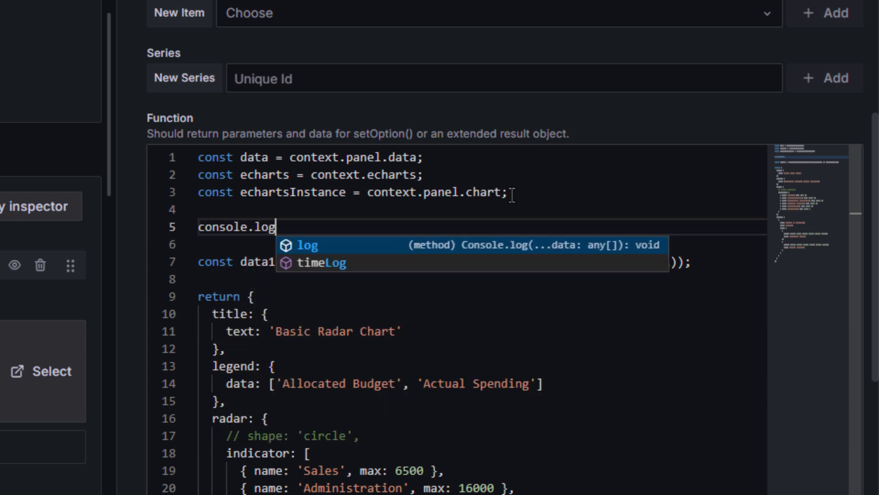
text((data);)
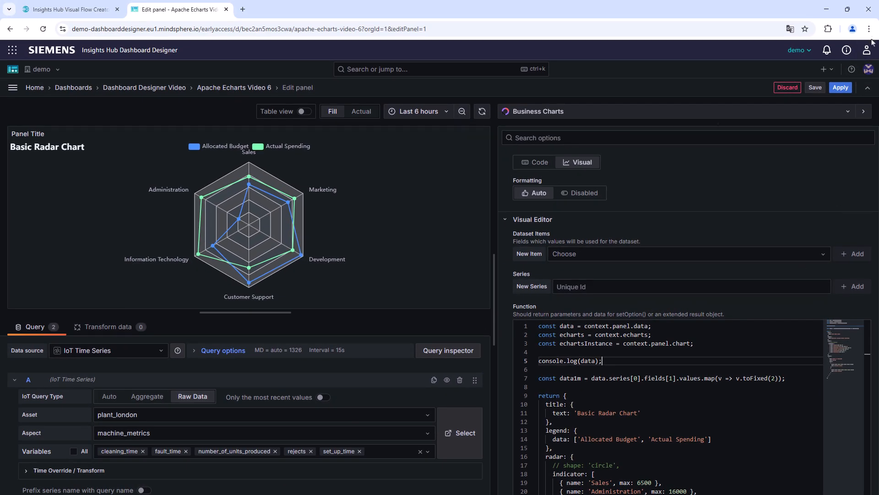
Step: Open the Chrome DevTools Console to inspect the logged panel data objects
click(870, 29)
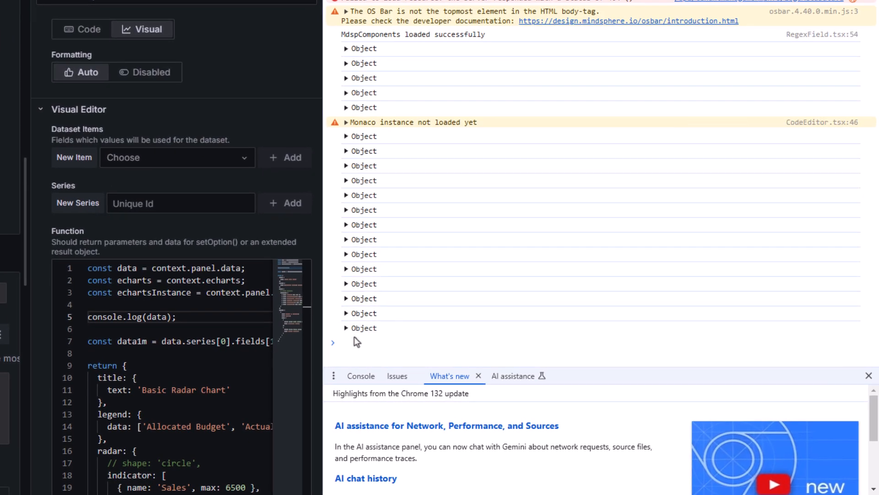
mouse_move(392, 339)
text(const data2m)
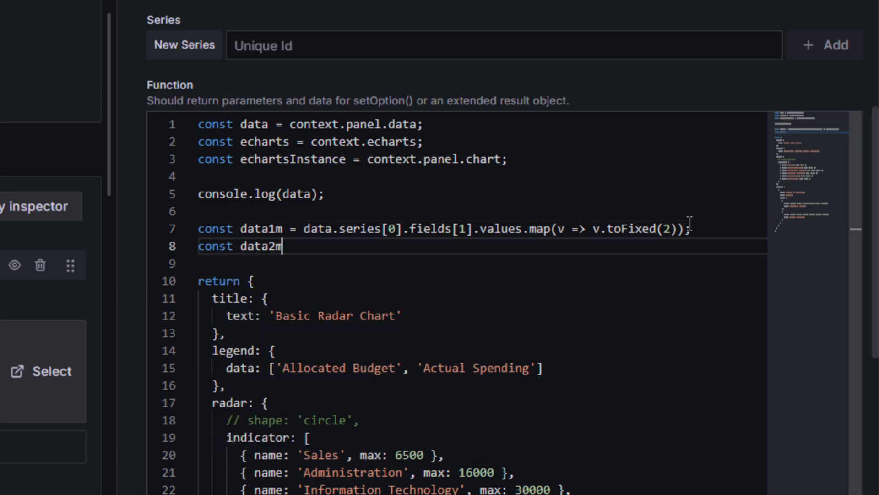
Step: Add data2m–data4m from data.series[0] fields, rounded to two decimals
text(= data.series[0])
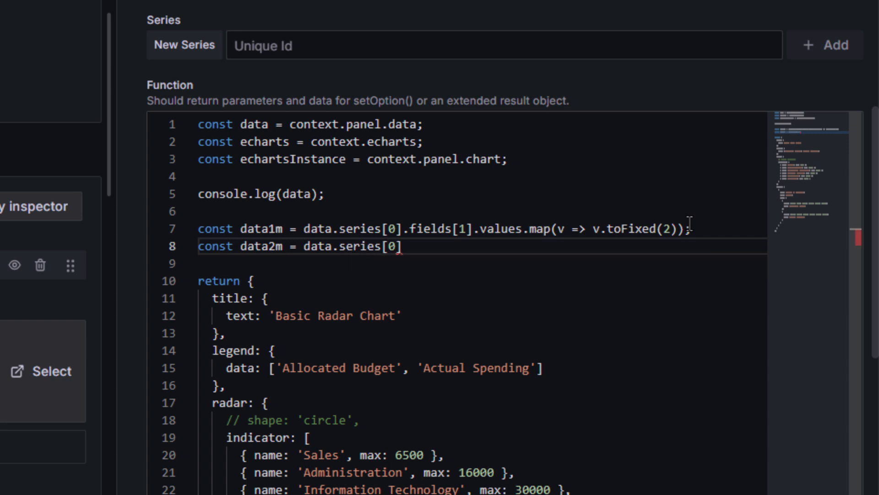
text(.fields[2].values.map(v => v.)
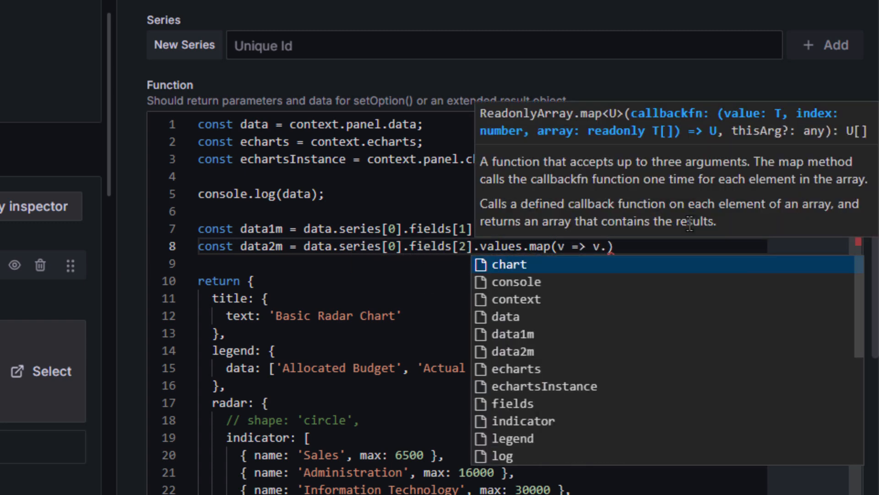
text(toFixed())
text(const data)
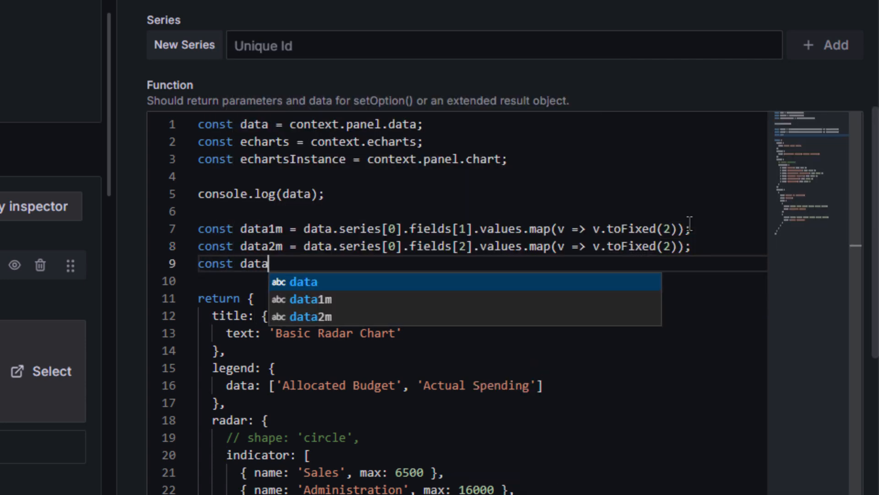
text(3m = data.series[0].fields[)
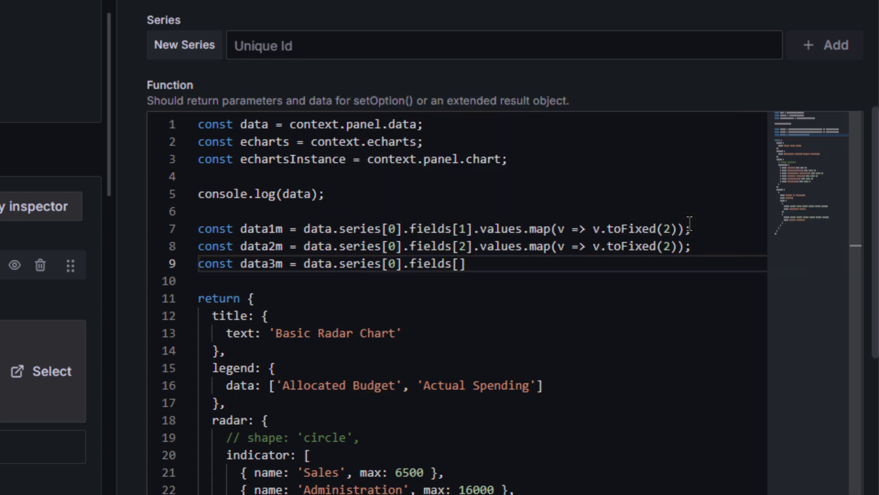
text(co)
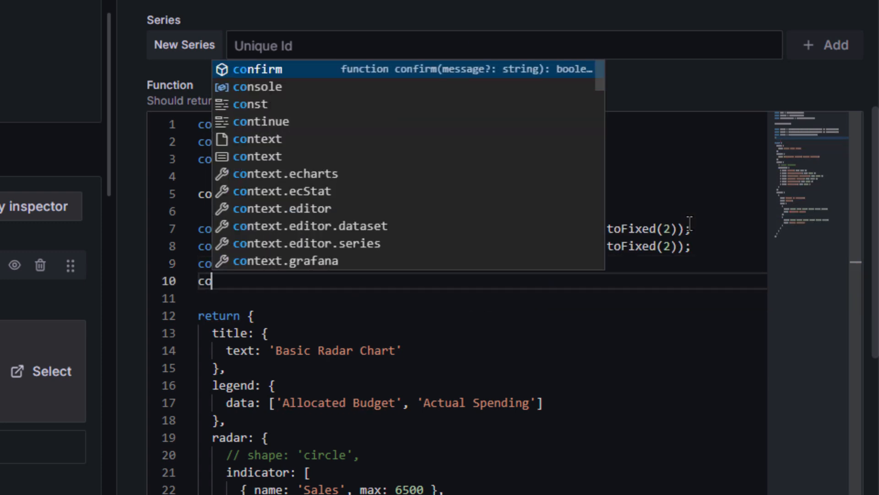
text(data4m = data)
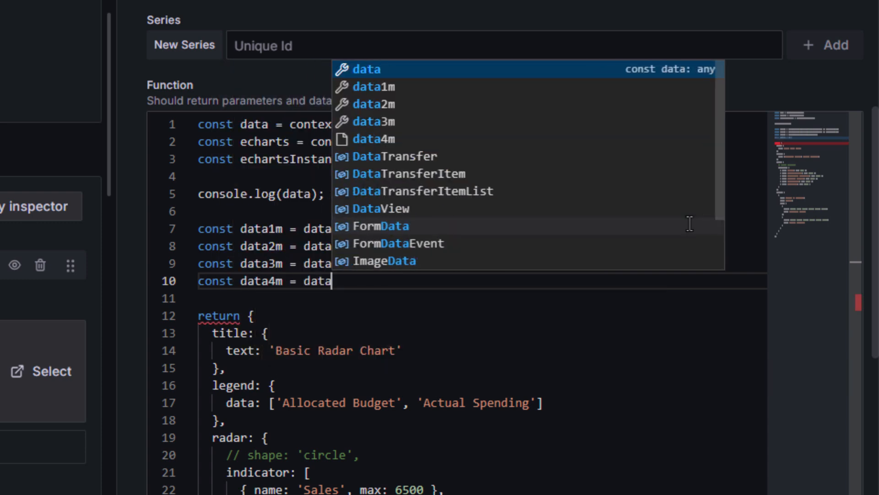
text(.series[0].fields[4].values;)
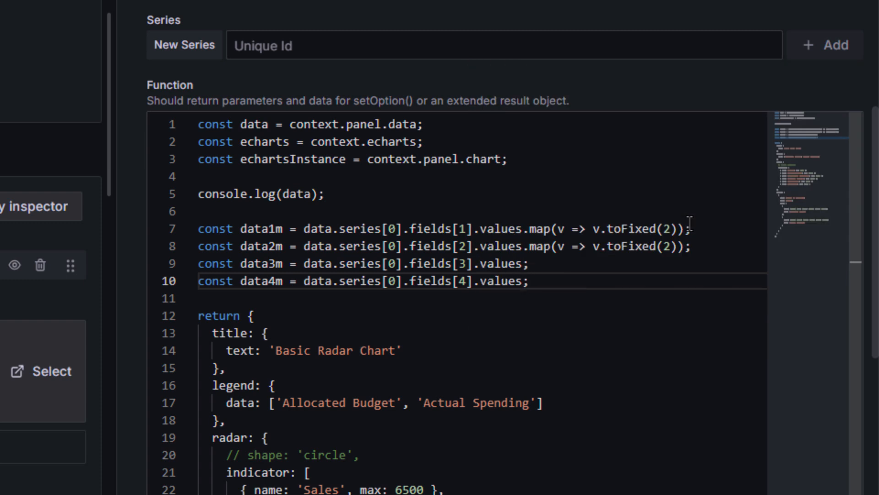
Step: Add data5m and the data1l–data5l variables from data.series[1] fields
text(const data5m =)
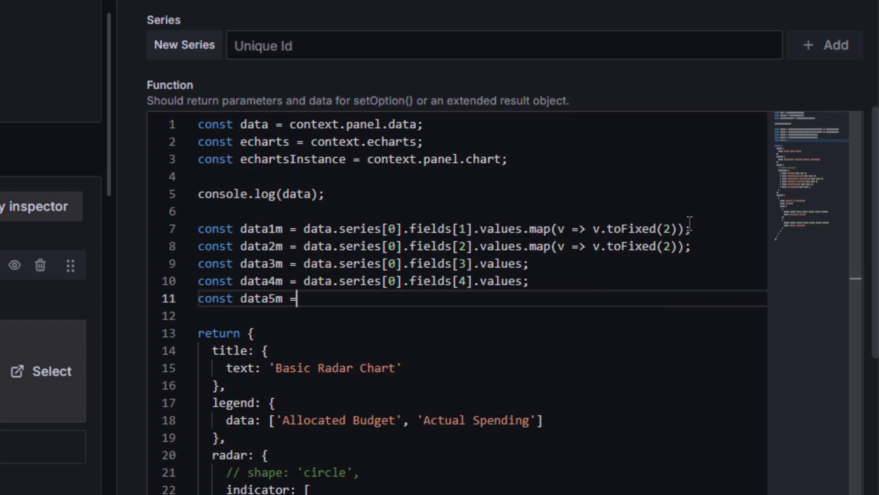
text(data.series[)
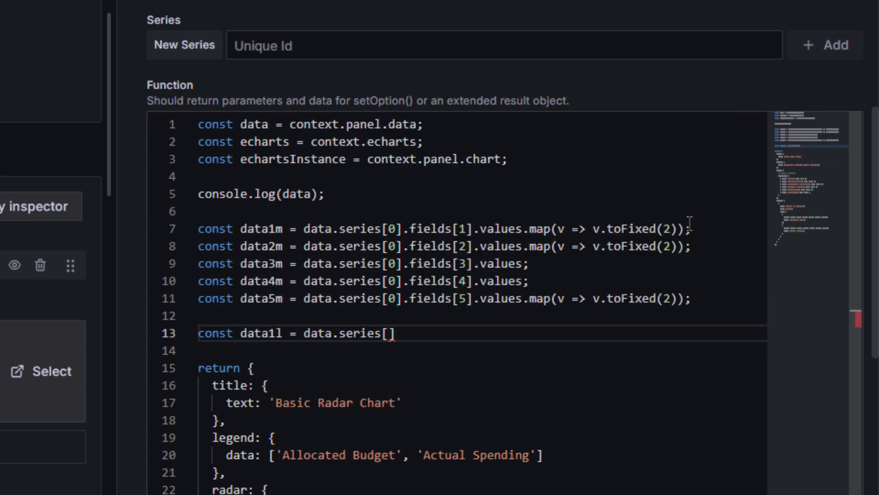
text([1].fields[1].values.map(v => v.toFiyed(2));)
text(const data3l = data.series[1)
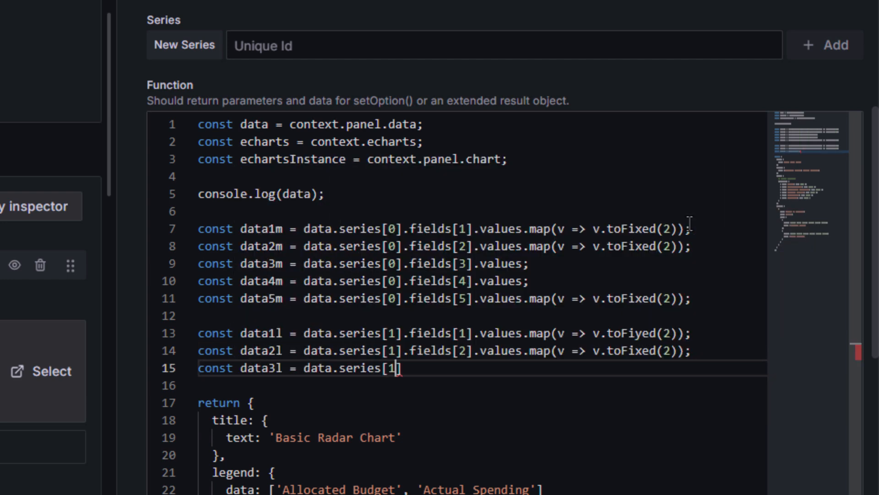
text(].fields[3].values.map(v => v.toFixed)
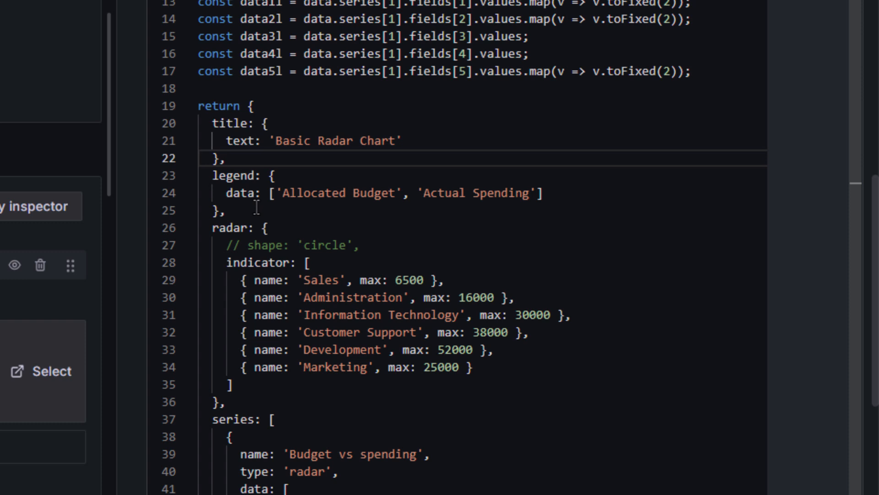
Step: Rename radar indicators to the five metrics with maxima 35, 15, 300, 18, 30, removing the sixth
double_click(320, 280)
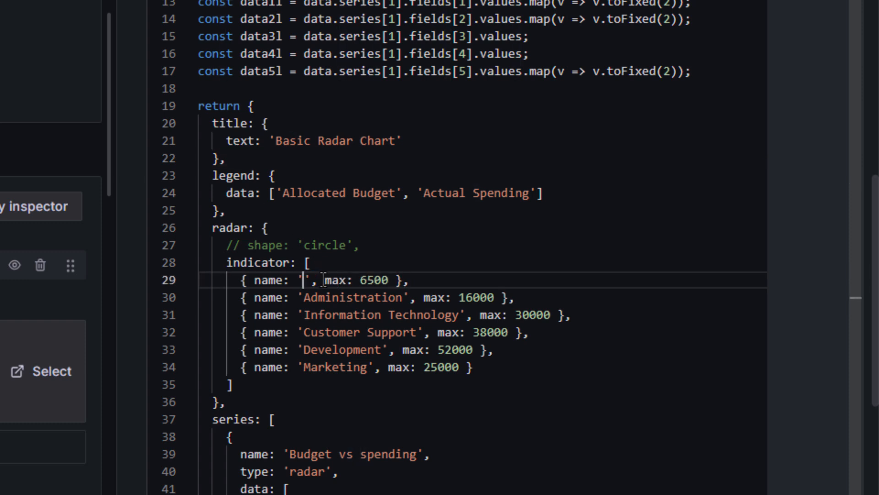
text(Cleaning)
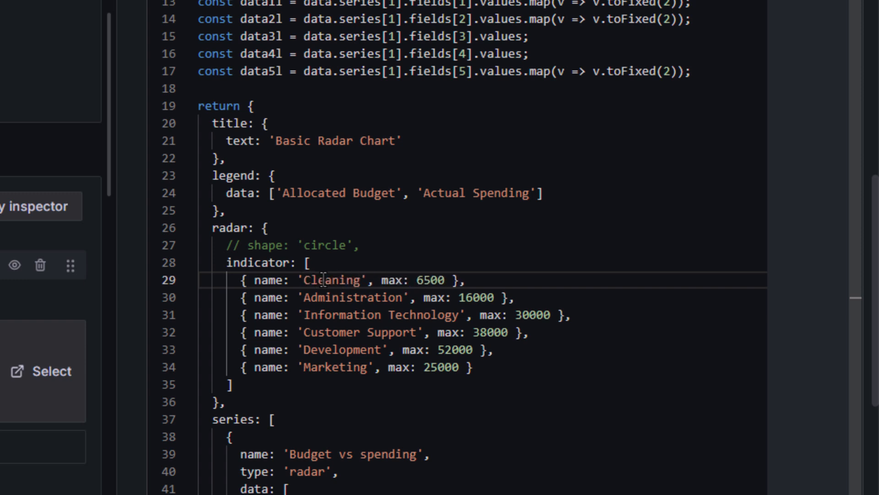
text(time)
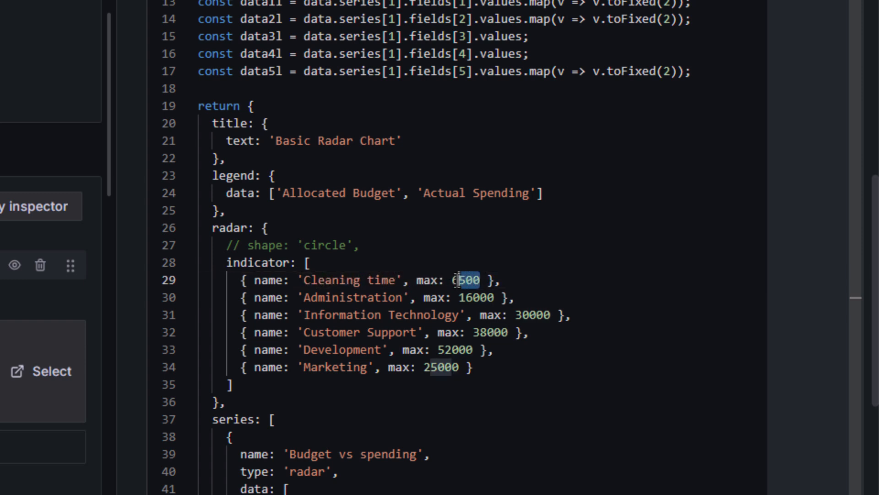
text(35)
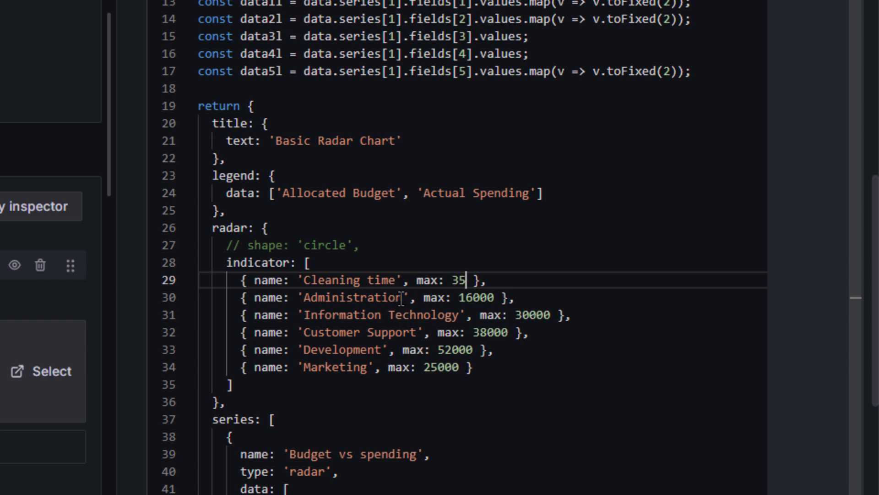
text(Fault time)
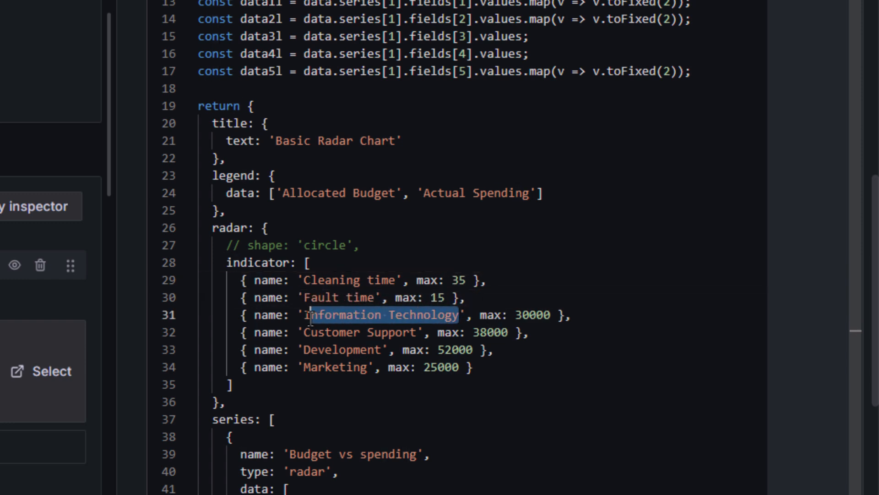
text(Number of units produced)
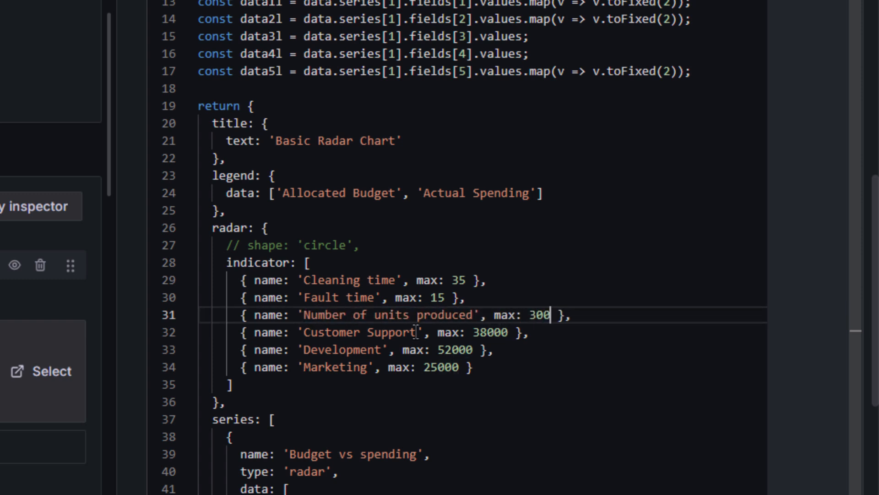
text(Rejects)
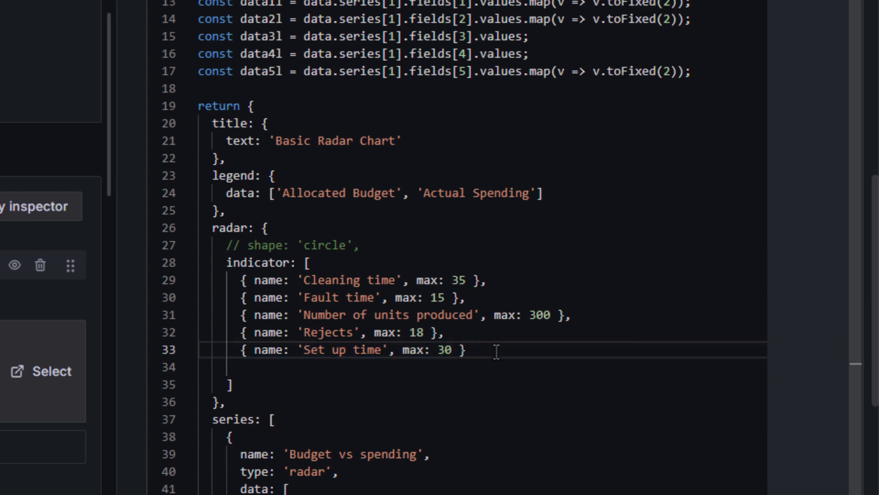
scroll(down, 3)
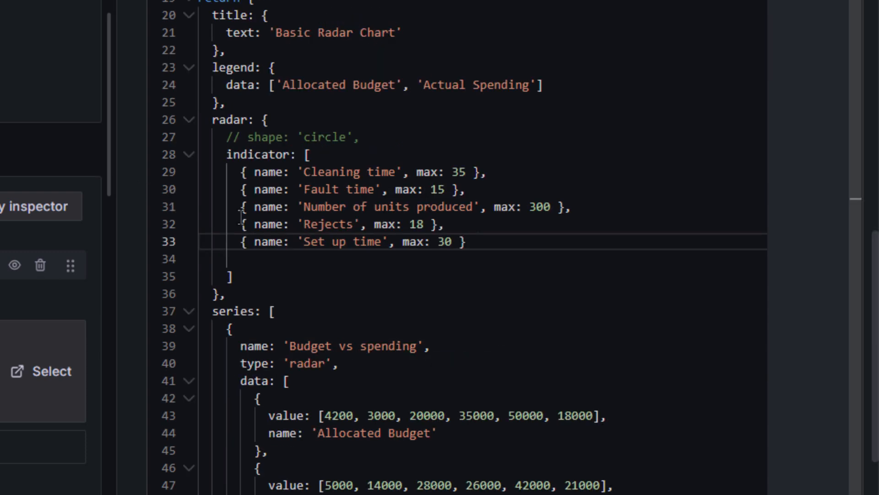
scroll(down, 3)
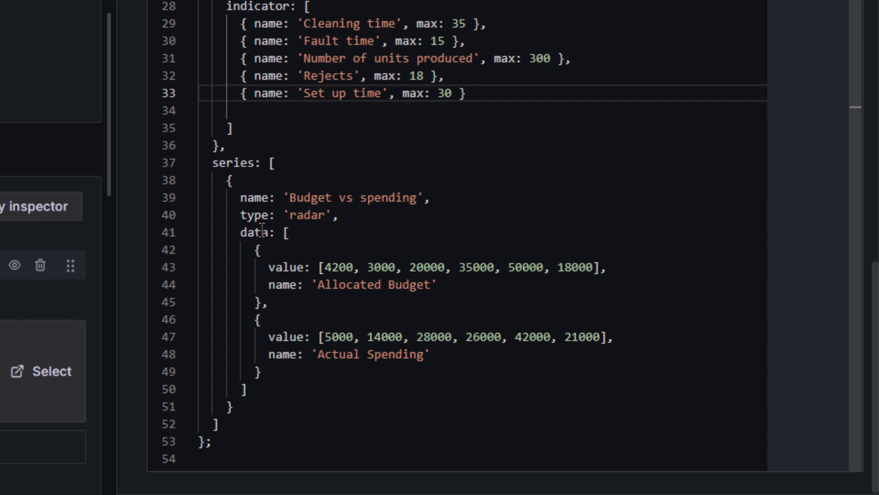
mouse_move(289, 285)
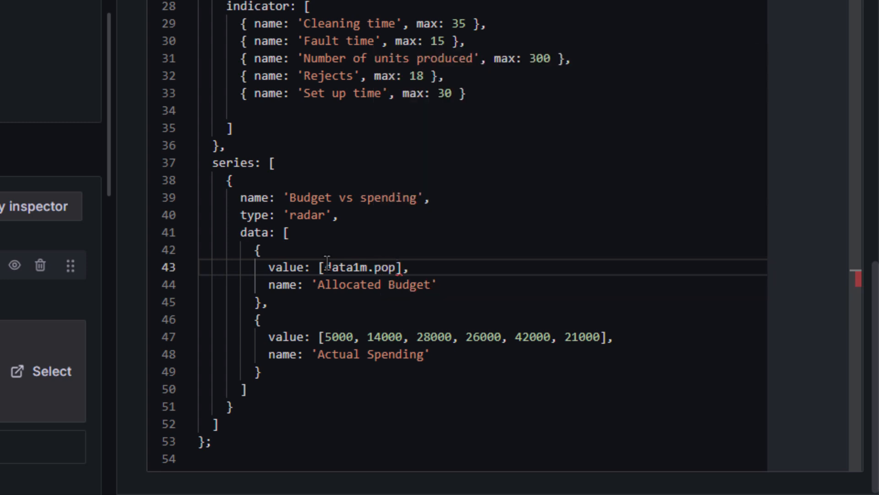
Step: Replace the hardcoded series arrays with [data1m.pop()…data5m.pop()] and [data1l.pop()…data5l.pop()]
text(())
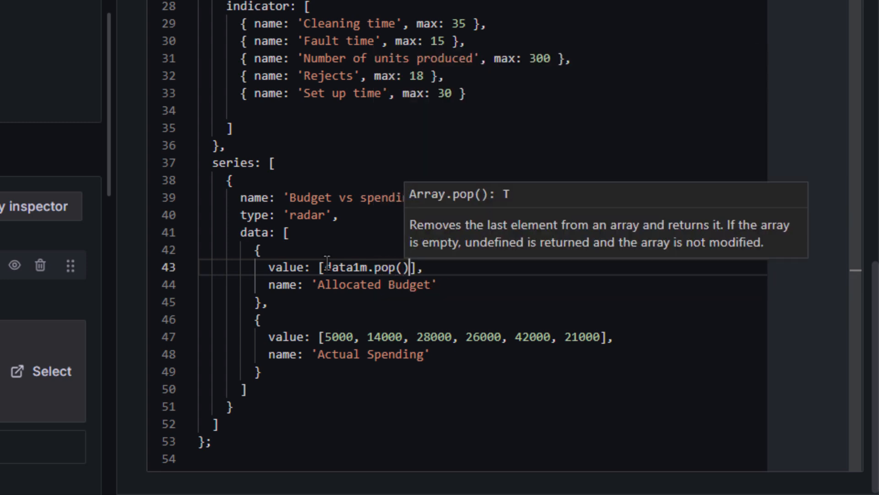
text(, dat)
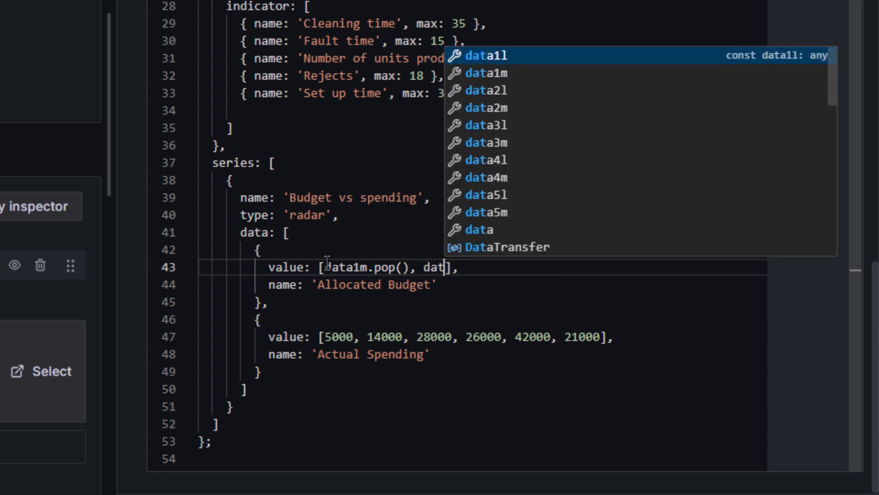
text(a2)
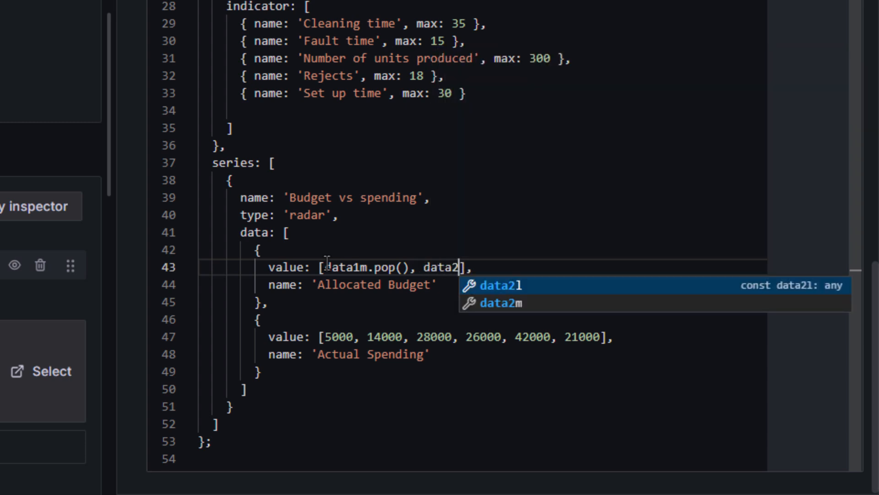
text(m.pop()
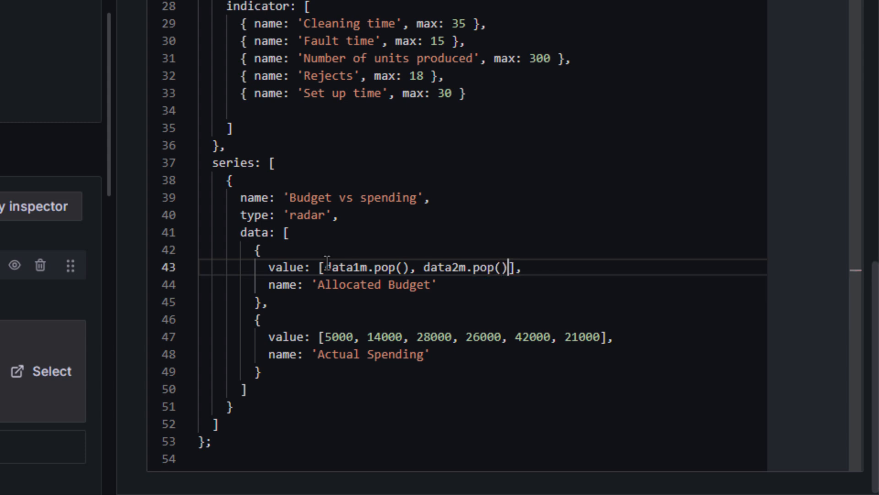
text(, data3m)
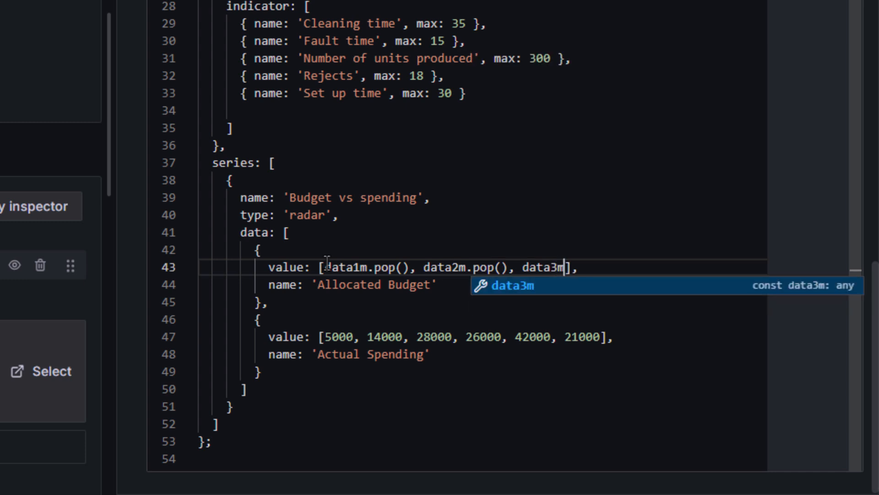
text(.pop(), data4m)
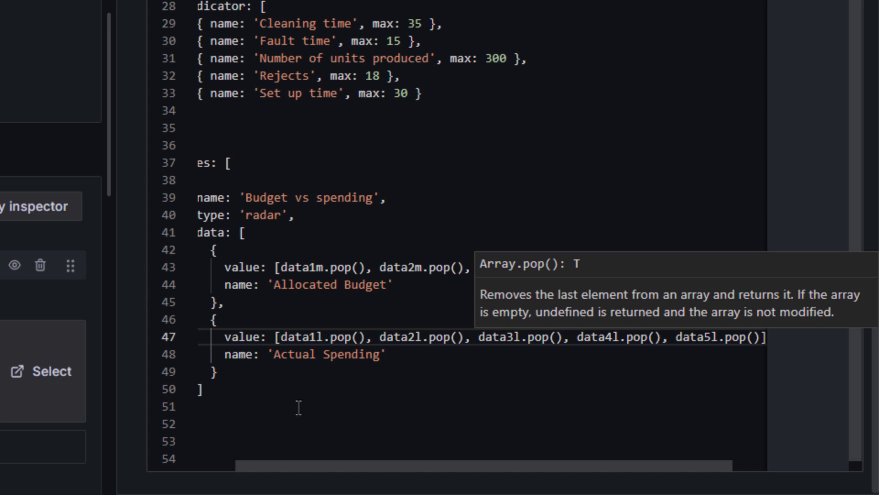
mouse_move(315, 388)
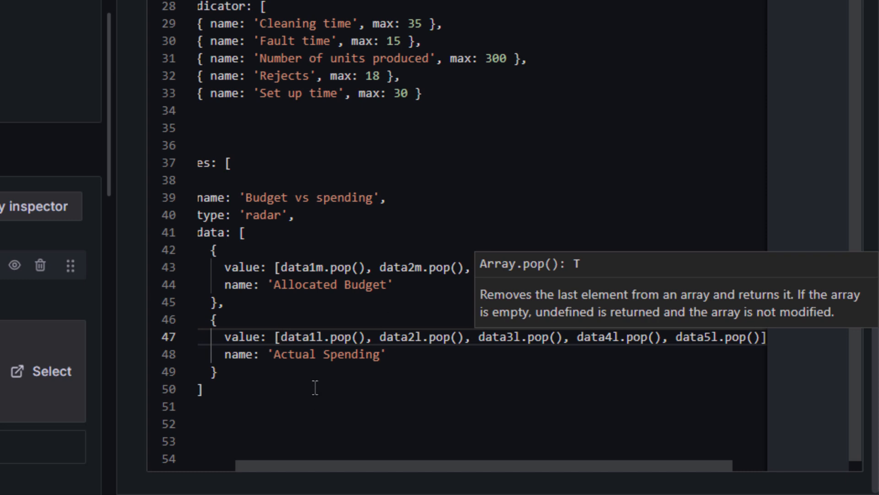
double_click(326, 354)
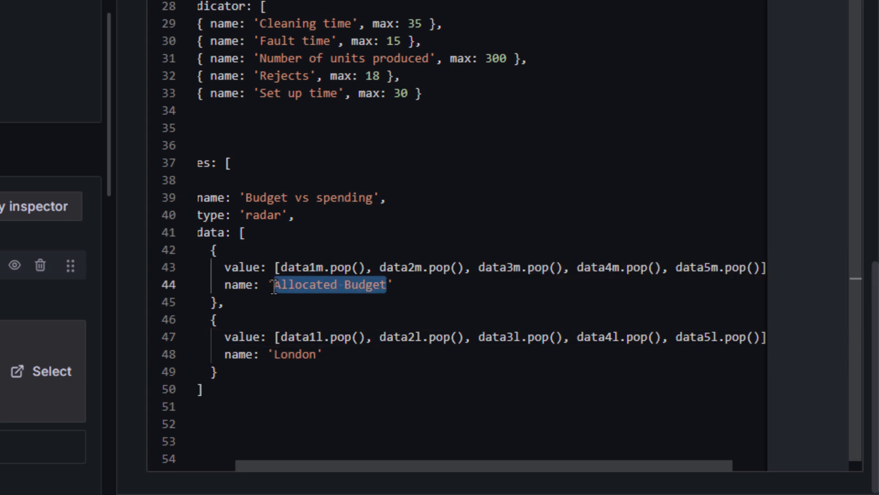
Step: Name the two radar series 'Muinch' and 'London' so the legend shows both
scroll(up, 3)
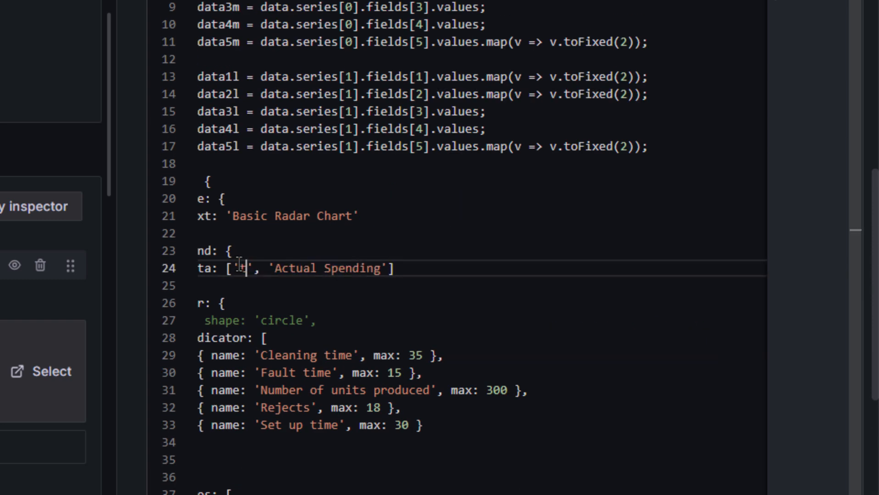
text(Muinch)
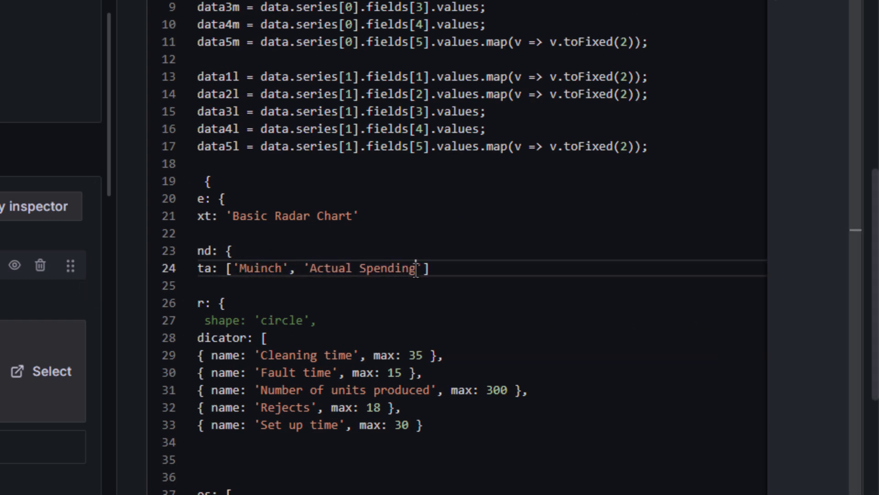
text(London)
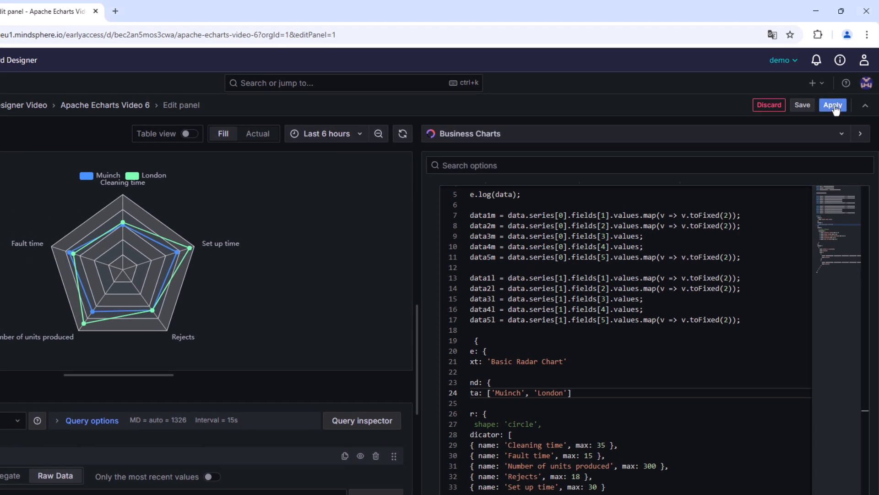
Step: Apply the panel edits to show the Muinch vs London radar chart on the dashboard
click(833, 105)
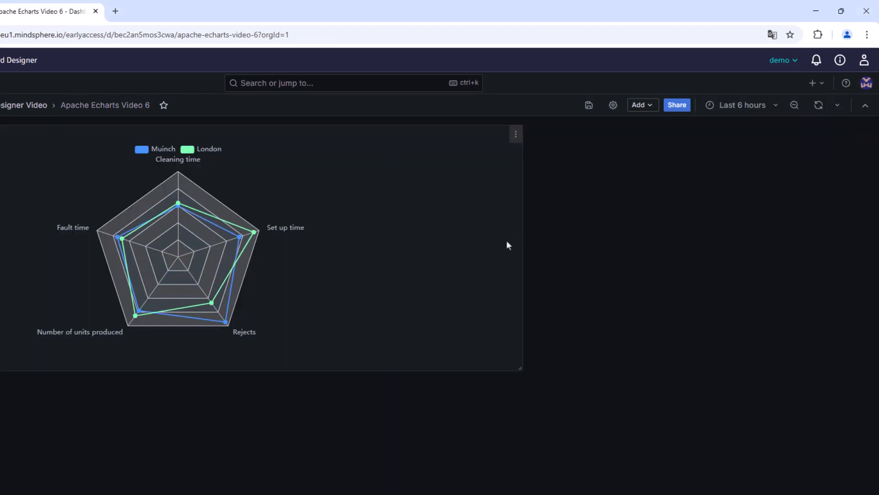
mouse_move(405, 310)
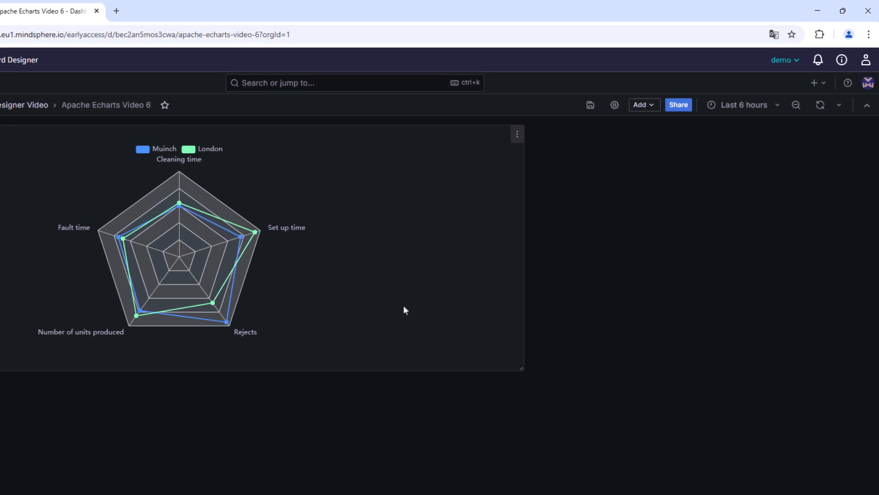